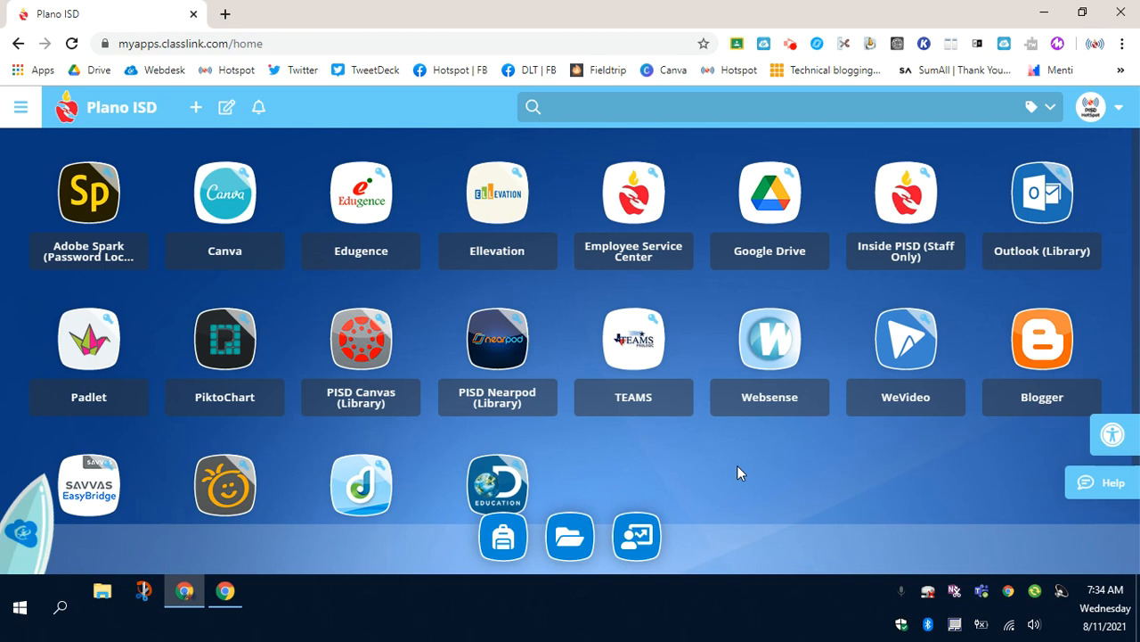
{"action": "mouse_move", "coordinate": [683, 319]}
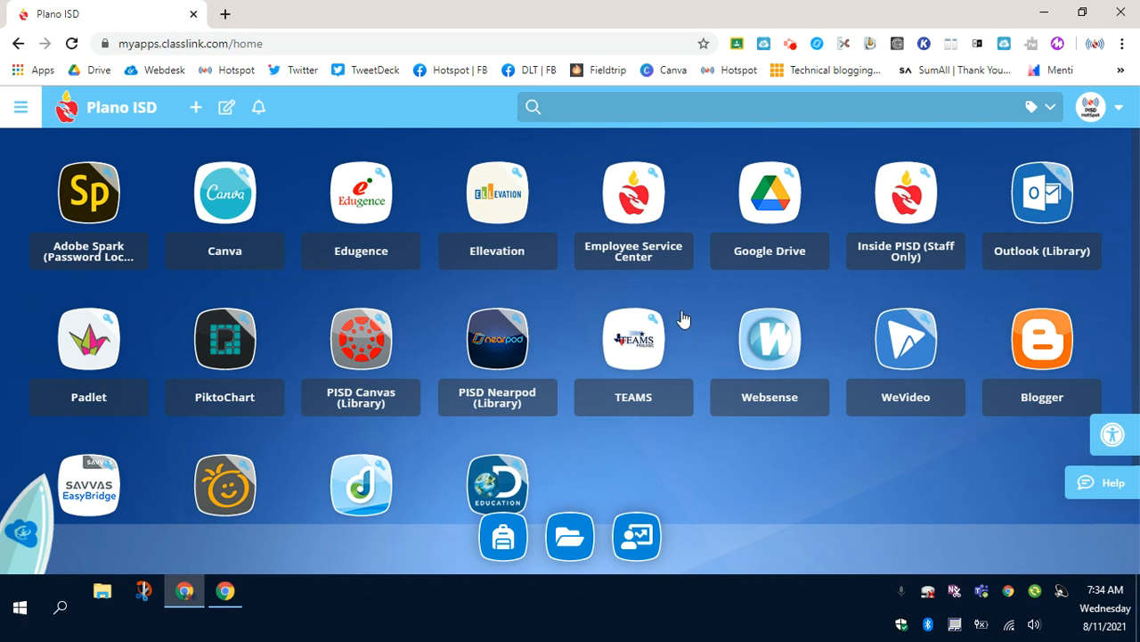
Step: Search the app grid for 'h', leaving PiktoChart and PISD HMH ED Specialist
{"action": "scroll", "scroll_direction": "down", "scroll_amount": 3}
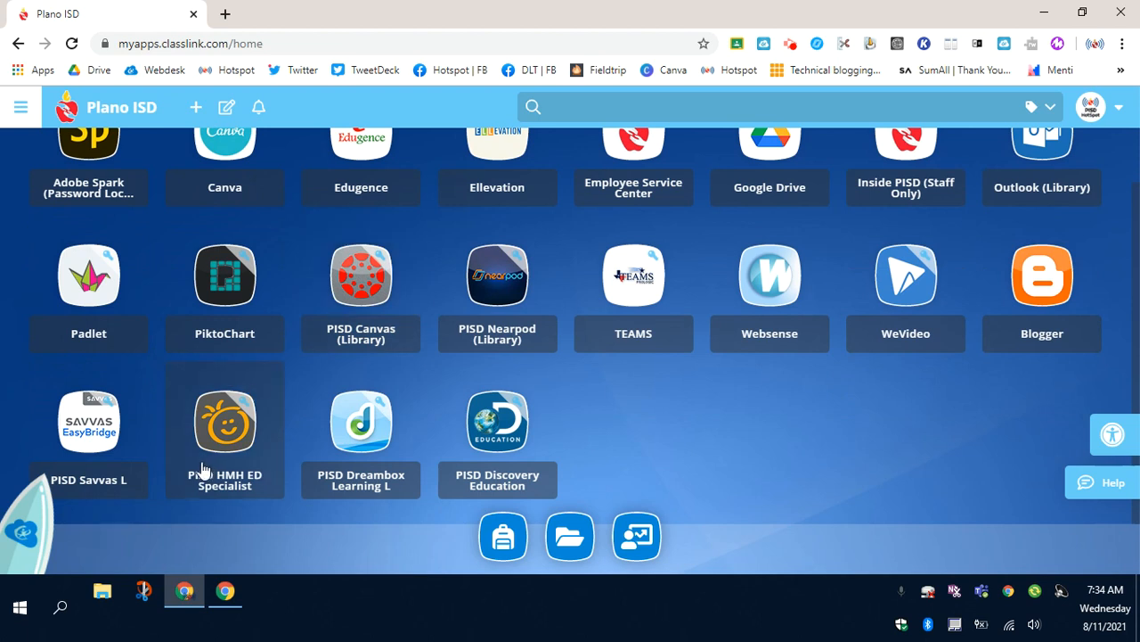
{"action": "mouse_move", "coordinate": [253, 434]}
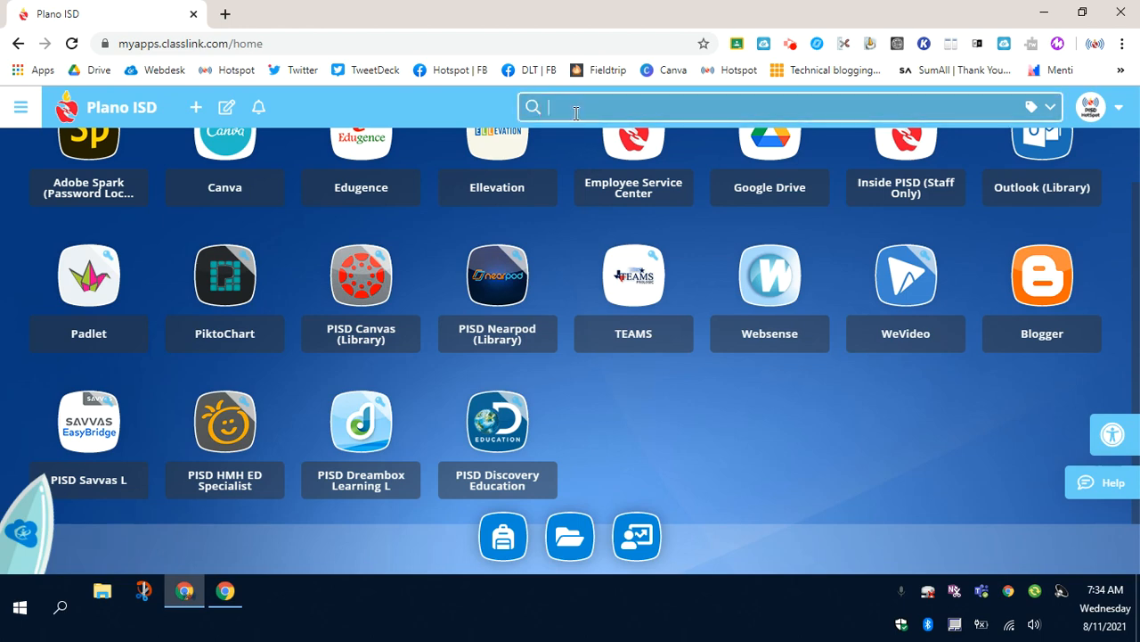
{"action": "type", "text": "h"}
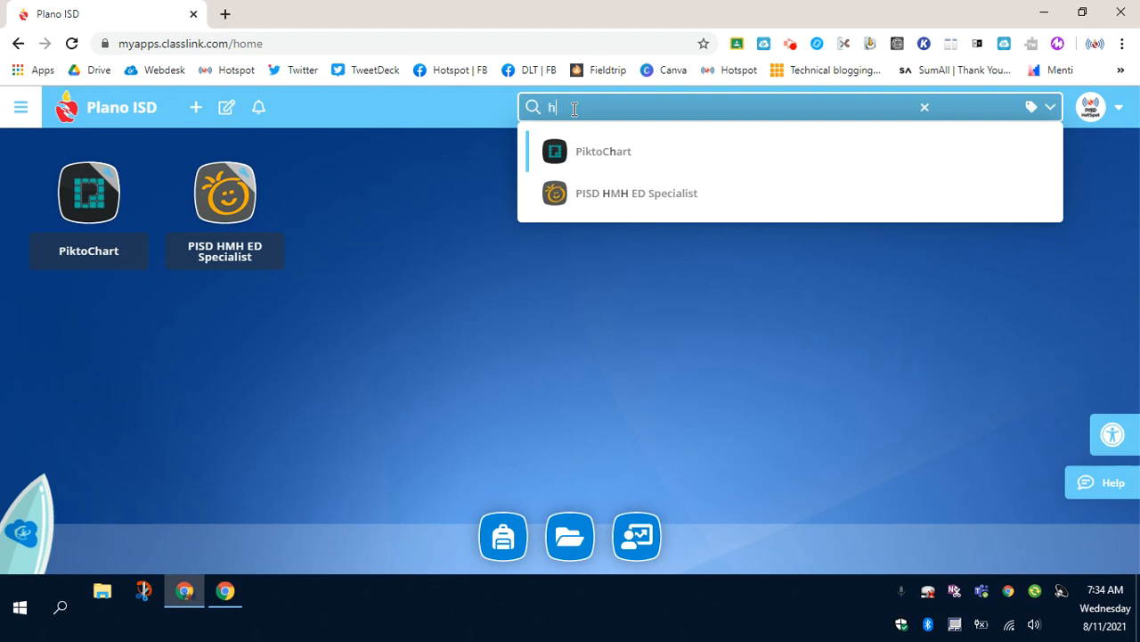
{"action": "mouse_move", "coordinate": [254, 227]}
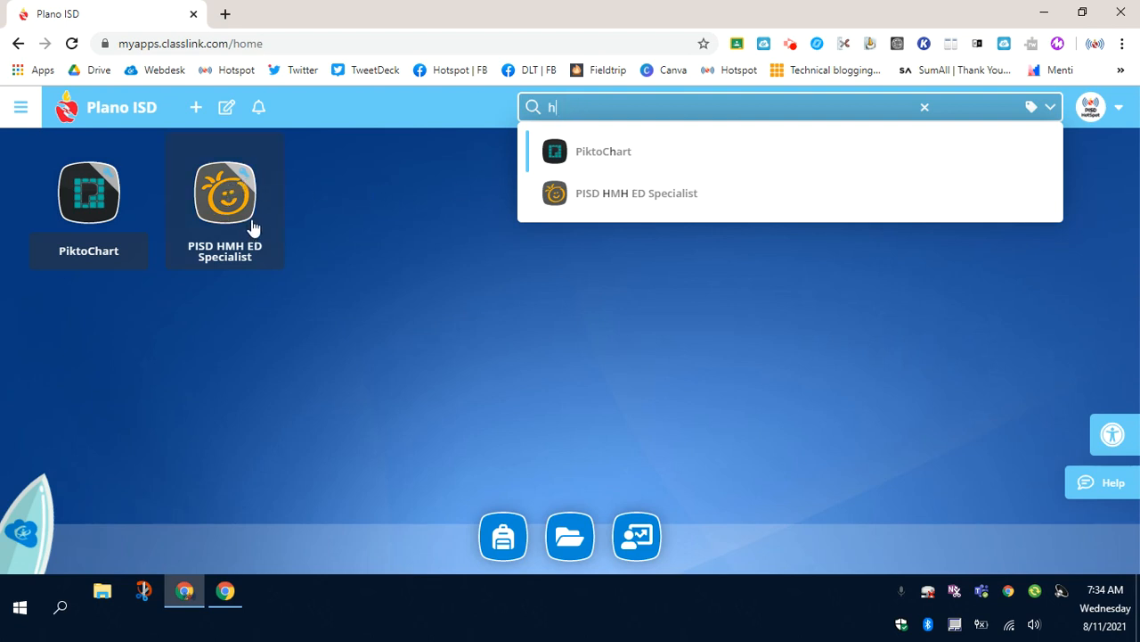
{"action": "mouse_move", "coordinate": [254, 240]}
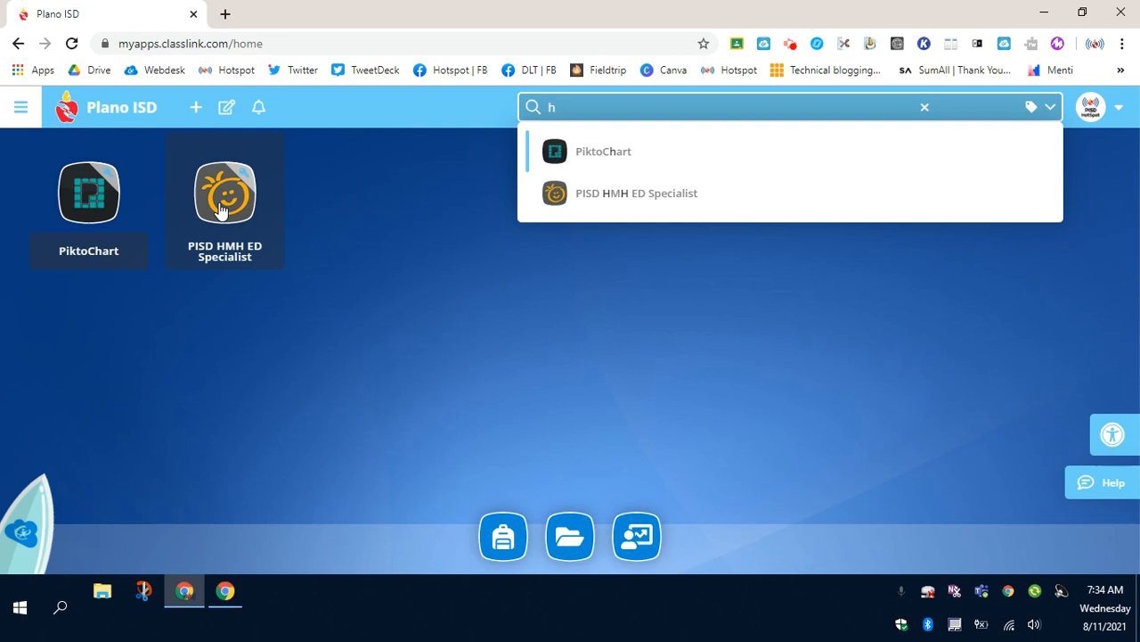
{"action": "mouse_move", "coordinate": [222, 201]}
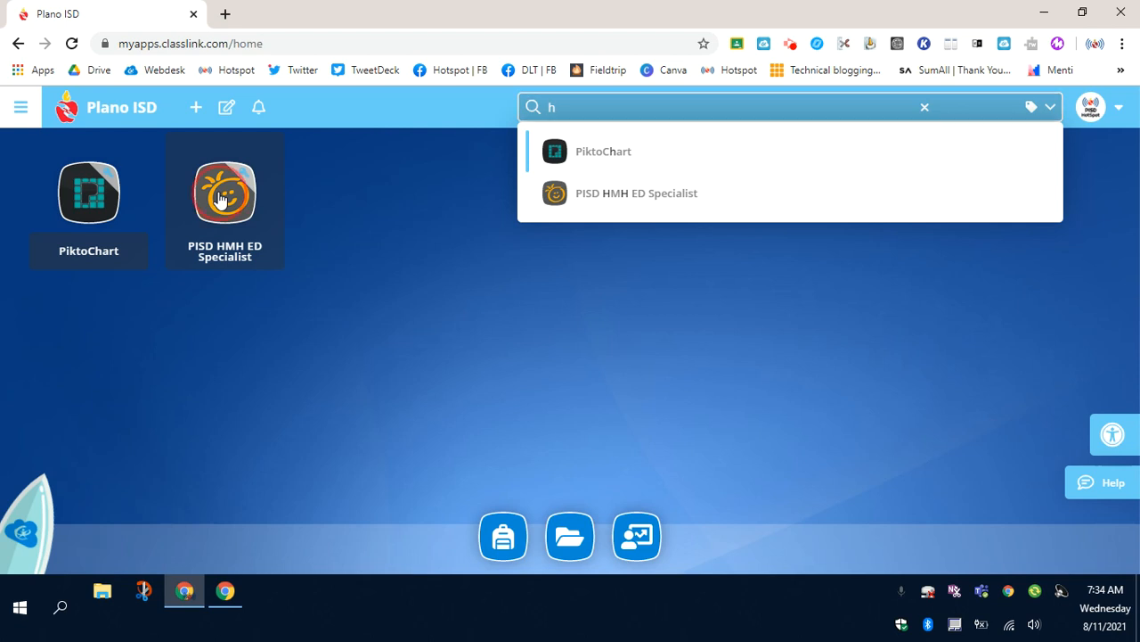
Step: Set PISD HMH ED Specialist to auto-launch and dismiss the Auto-Launch Added notice
{"action": "right_click", "coordinate": [224, 192]}
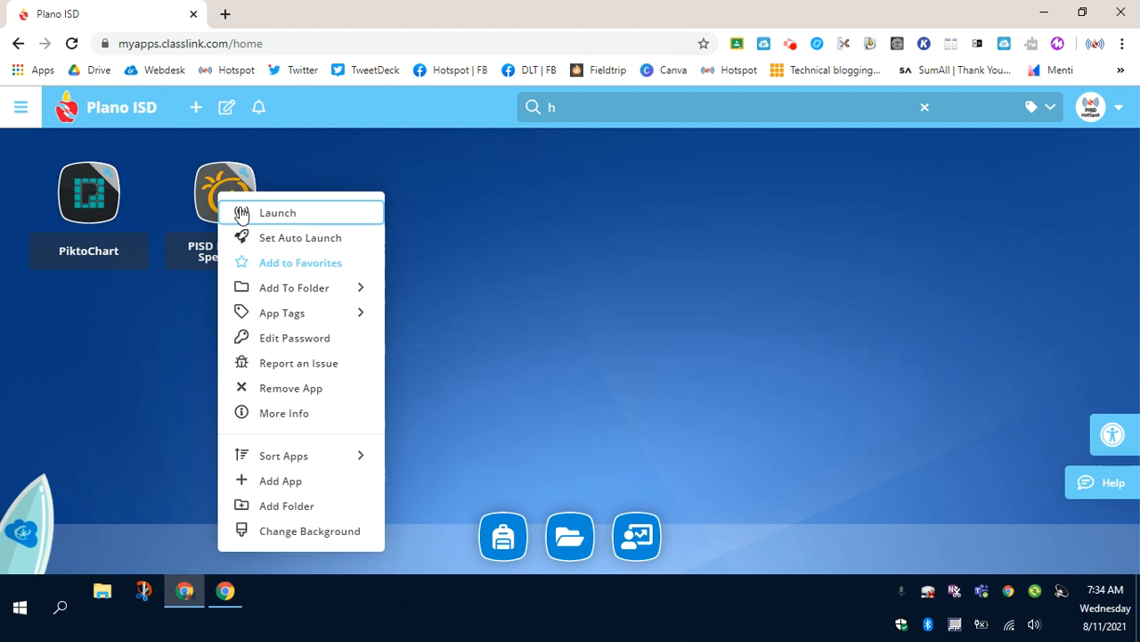
{"action": "mouse_move", "coordinate": [254, 248]}
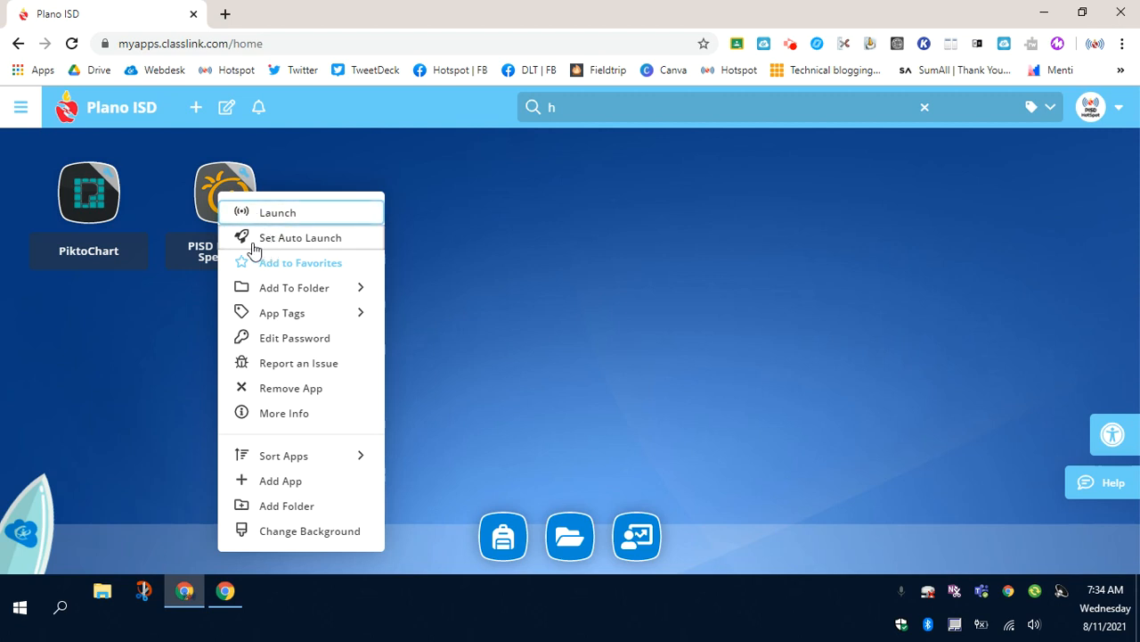
{"action": "mouse_move", "coordinate": [267, 250]}
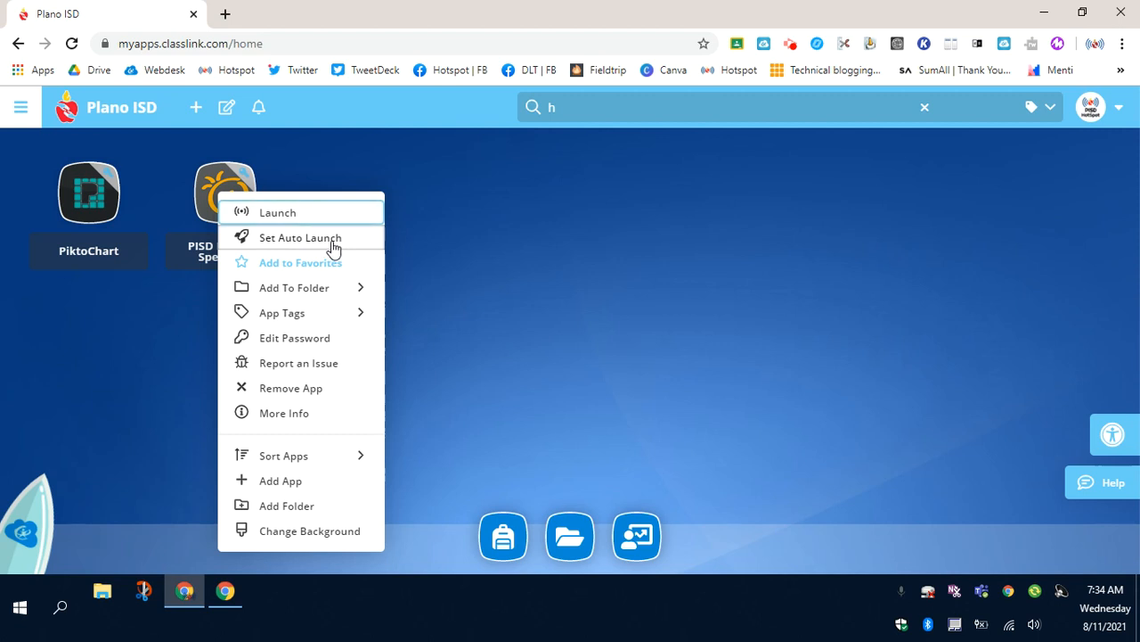
{"action": "mouse_move", "coordinate": [283, 243]}
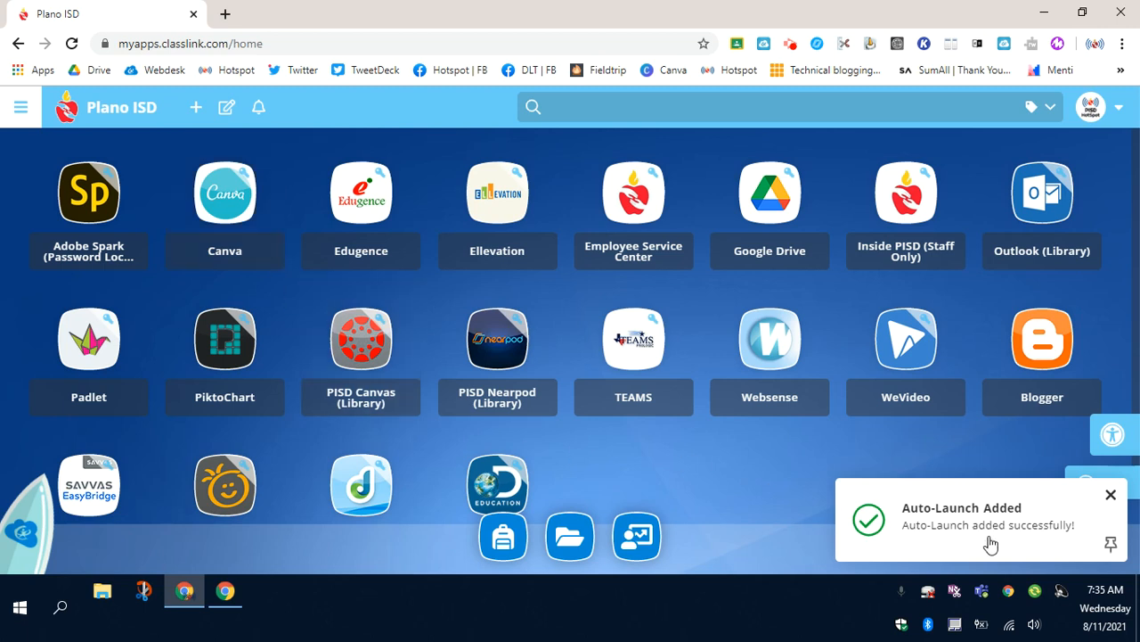
{"action": "mouse_move", "coordinate": [971, 537]}
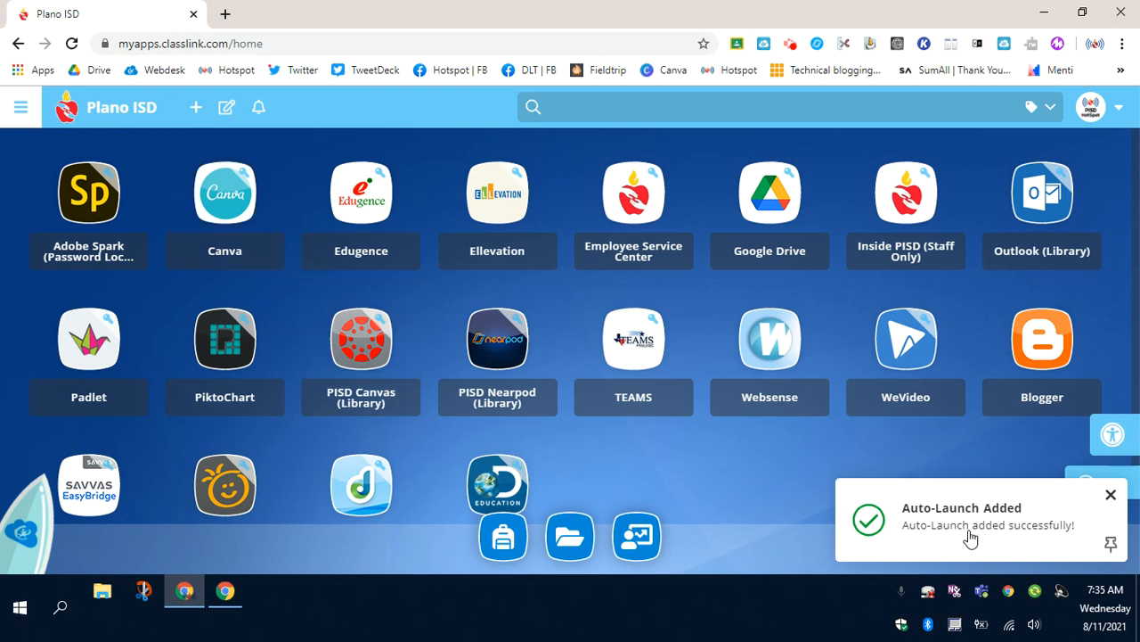
{"action": "left_click", "coordinate": [1111, 494]}
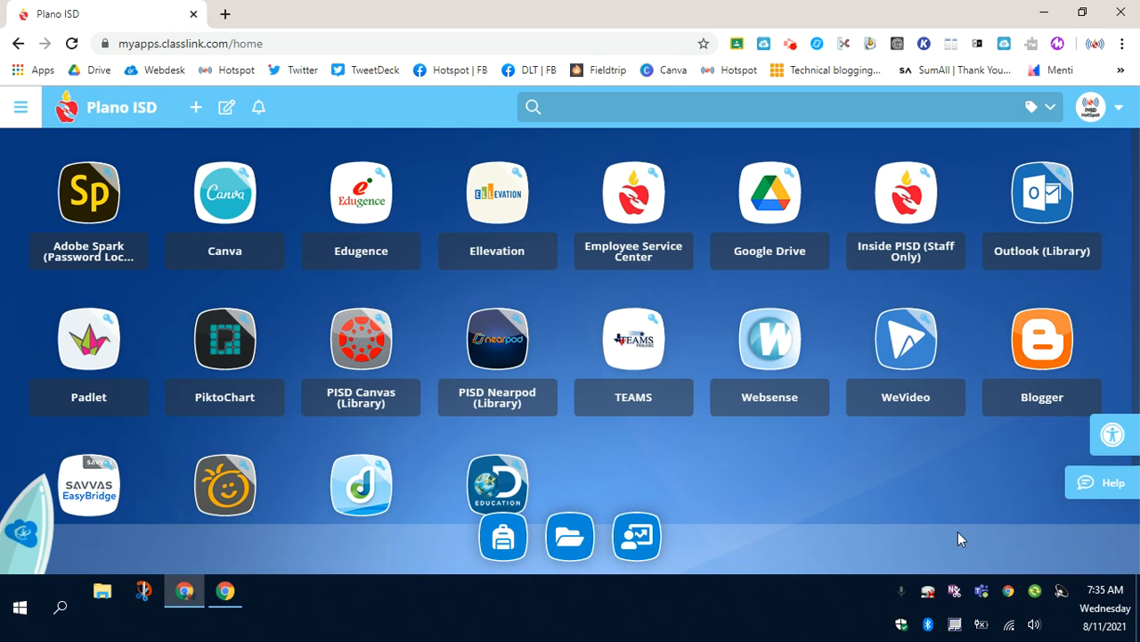
{"action": "mouse_move", "coordinate": [715, 453]}
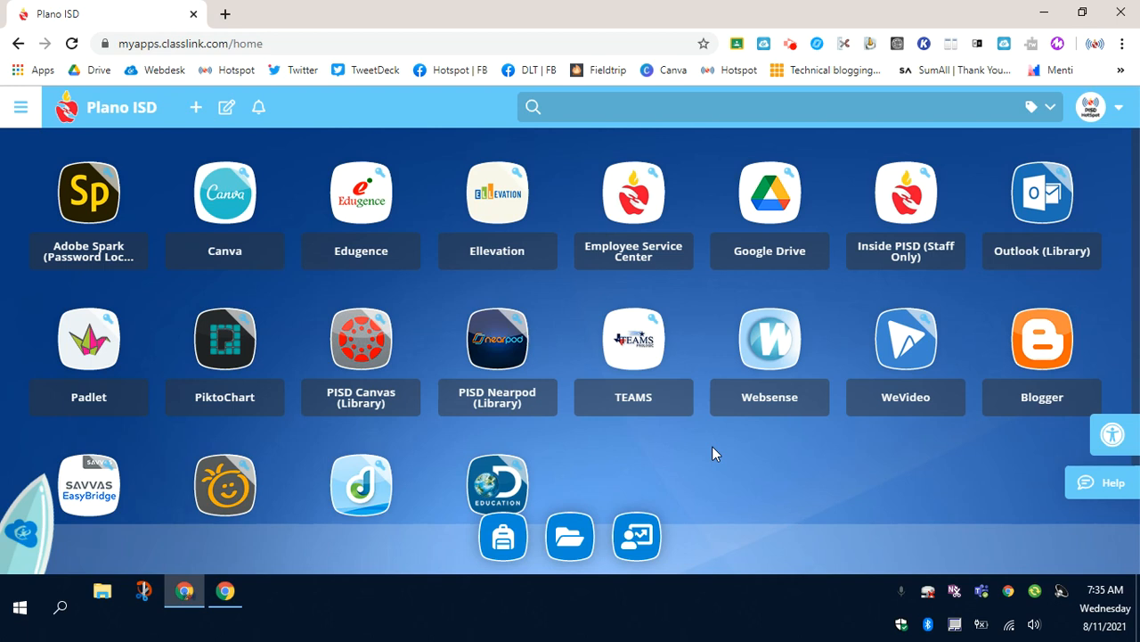
{"action": "mouse_move", "coordinate": [633, 443]}
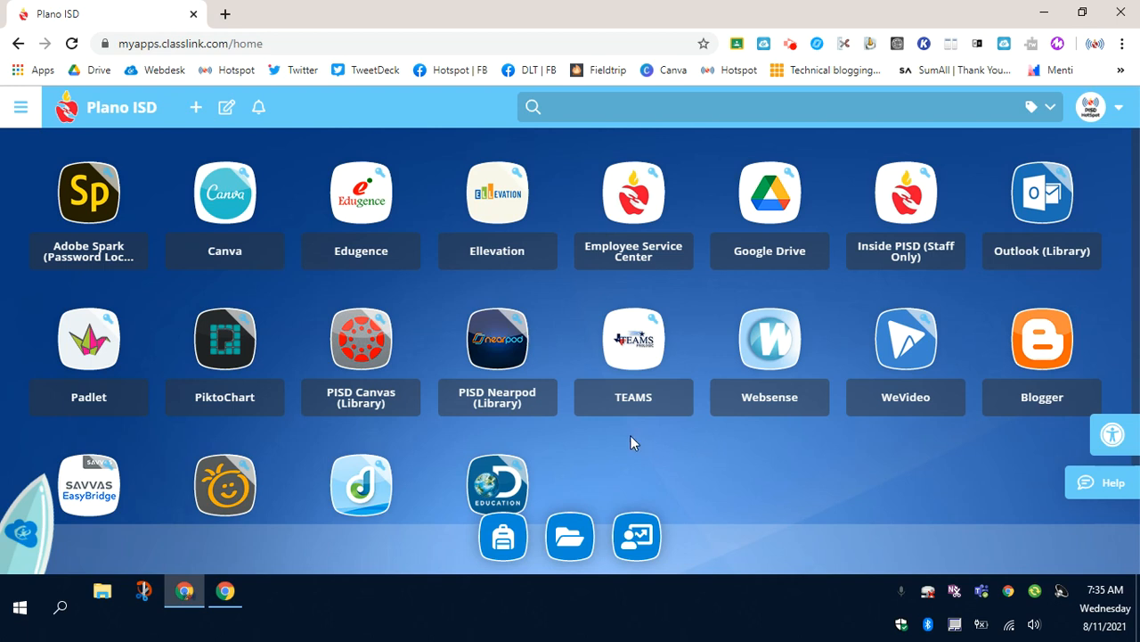
Step: Set PISD Dreambox Learning L to auto-launch and dismiss the confirmation notice
{"action": "scroll", "scroll_direction": "down", "scroll_amount": 3}
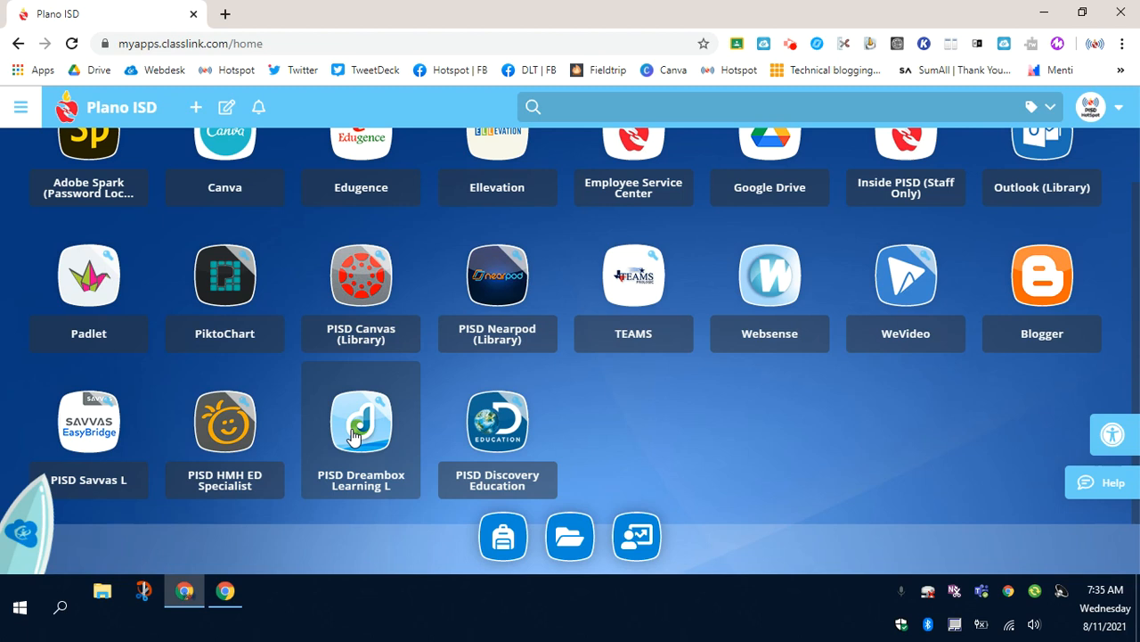
{"action": "right_click", "coordinate": [361, 421]}
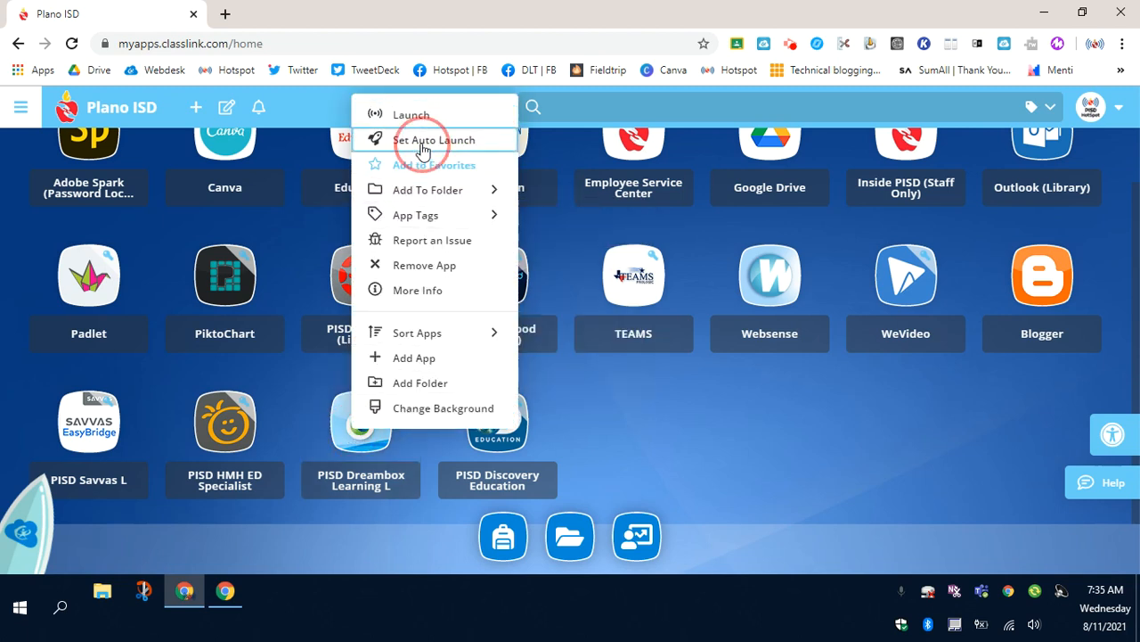
{"action": "left_click", "coordinate": [434, 140]}
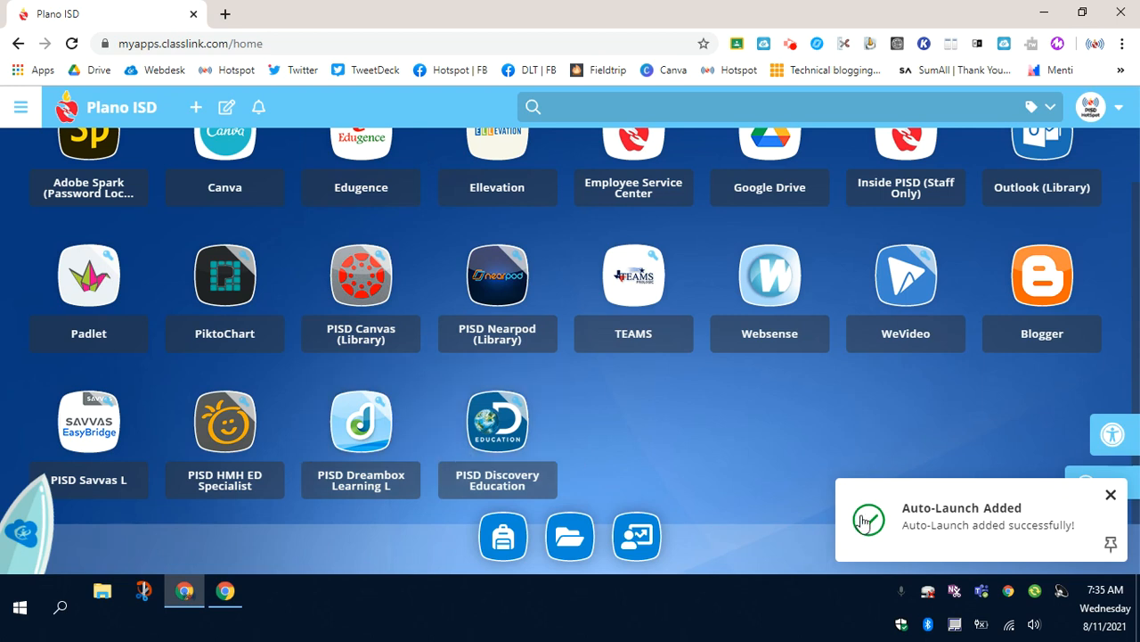
{"action": "mouse_move", "coordinate": [953, 543]}
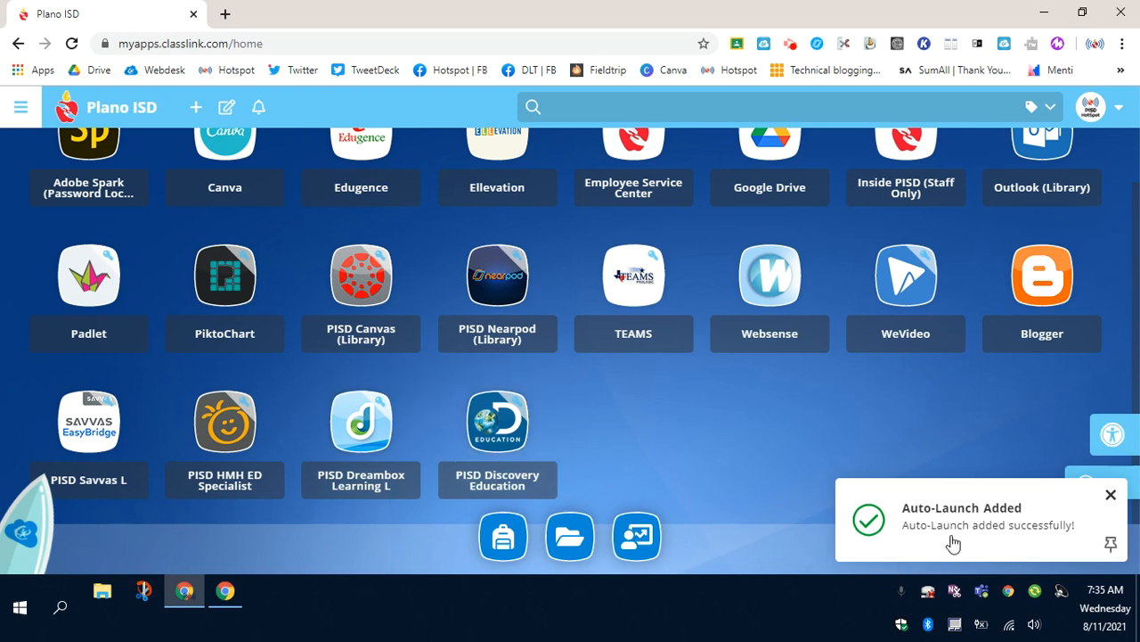
{"action": "left_click", "coordinate": [1111, 495]}
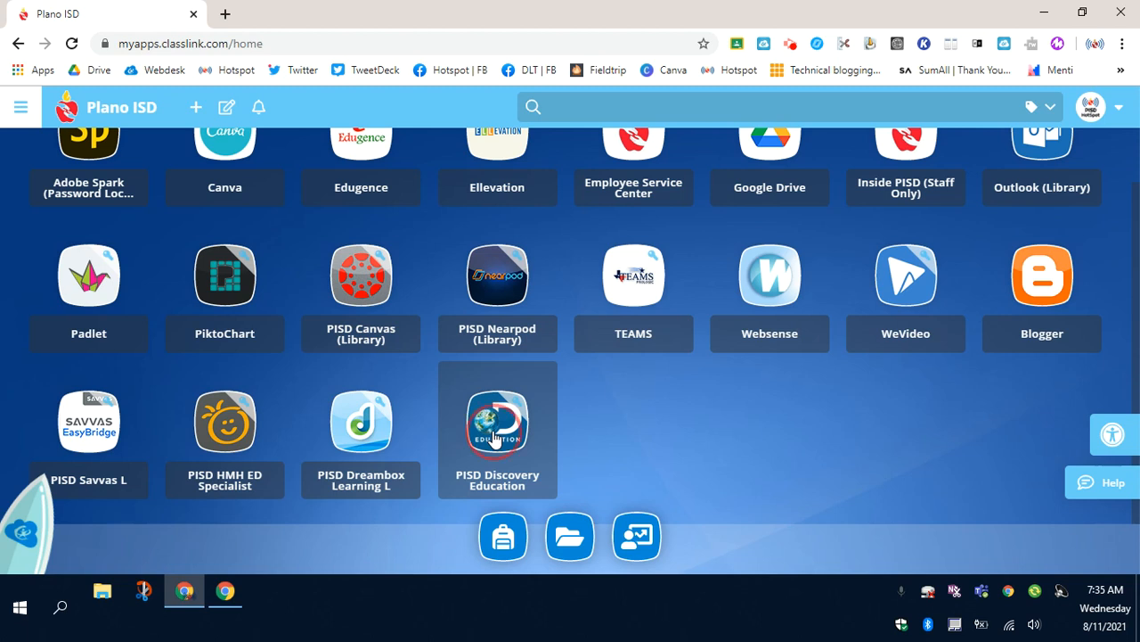
Step: Set PISD Discovery Education and PISD Savvas L to auto-launch
{"action": "right_click", "coordinate": [497, 425]}
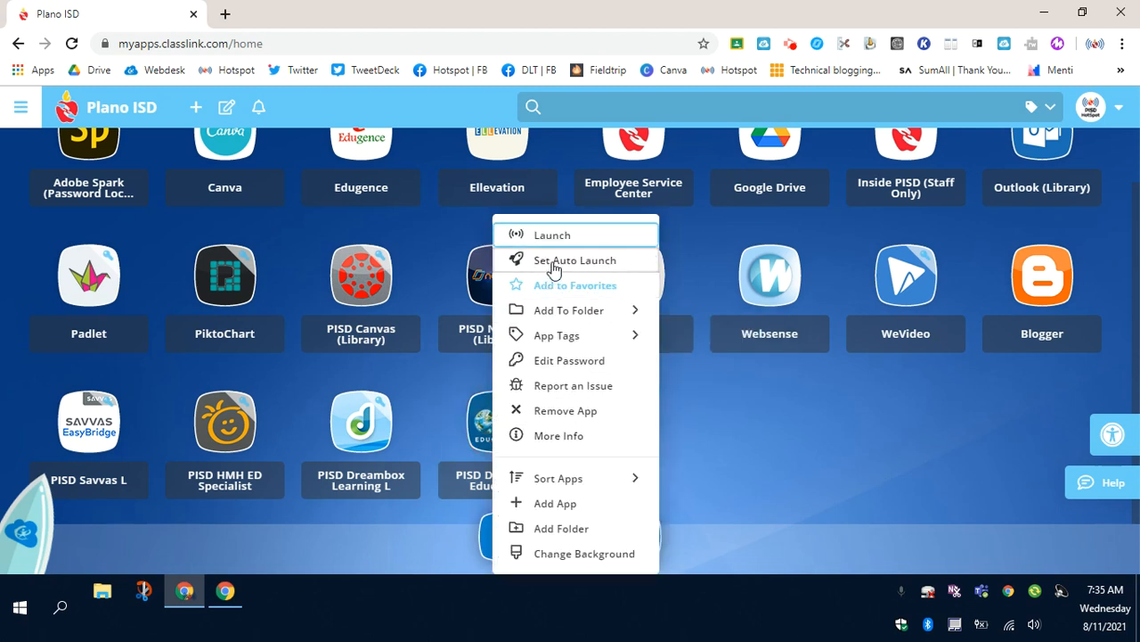
{"action": "left_click", "coordinate": [575, 259]}
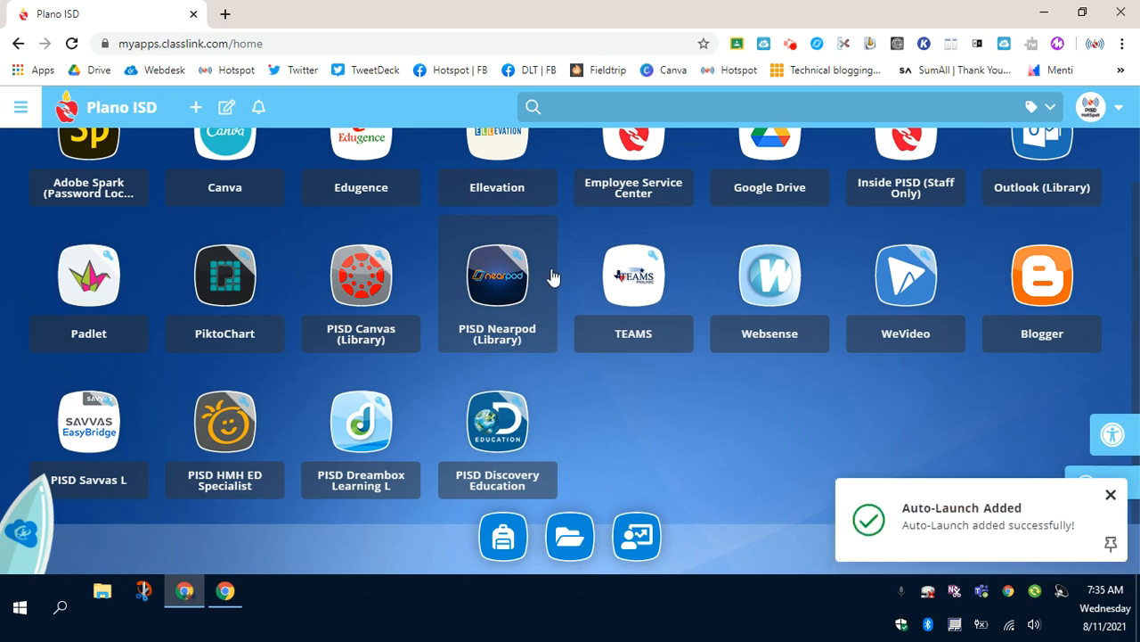
{"action": "mouse_move", "coordinate": [524, 294]}
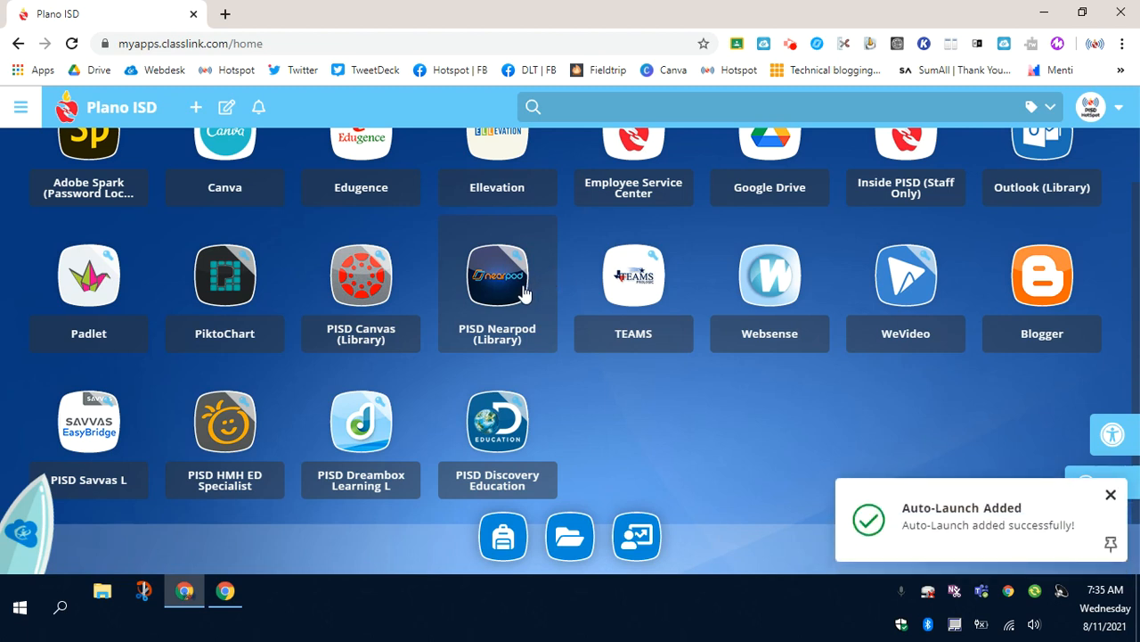
{"action": "mouse_move", "coordinate": [650, 428]}
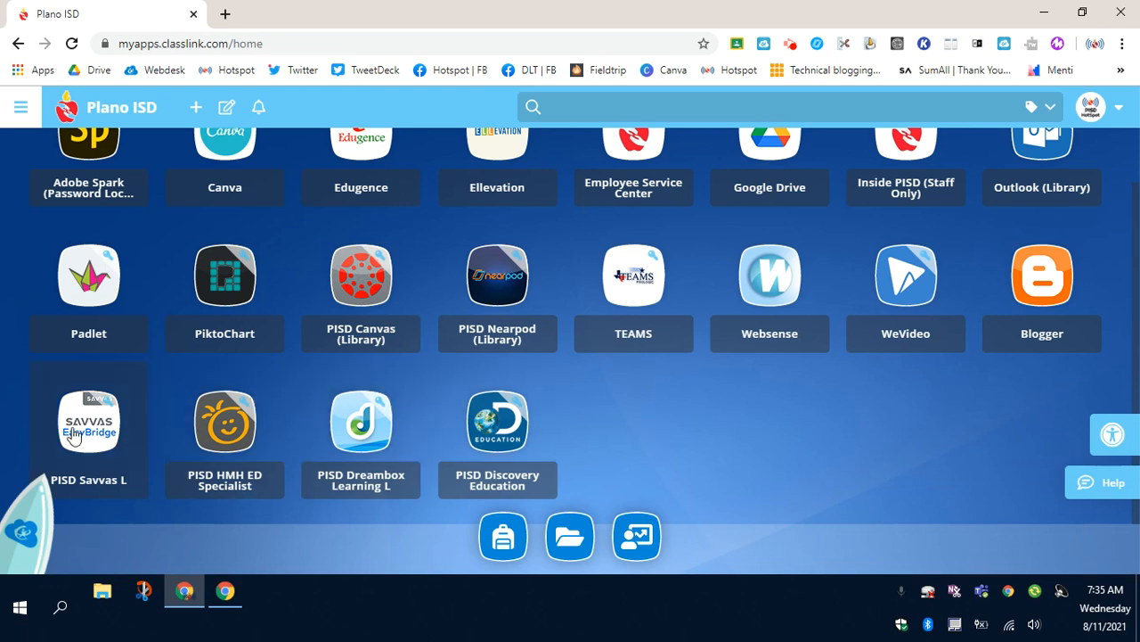
{"action": "right_click", "coordinate": [88, 422]}
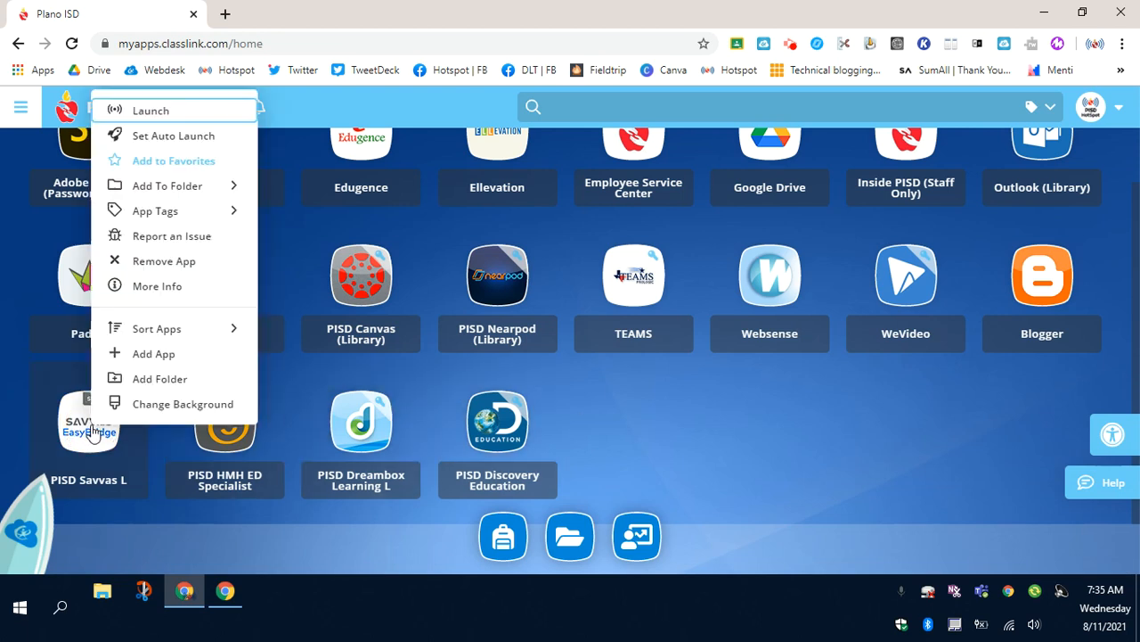
{"action": "mouse_move", "coordinate": [165, 136]}
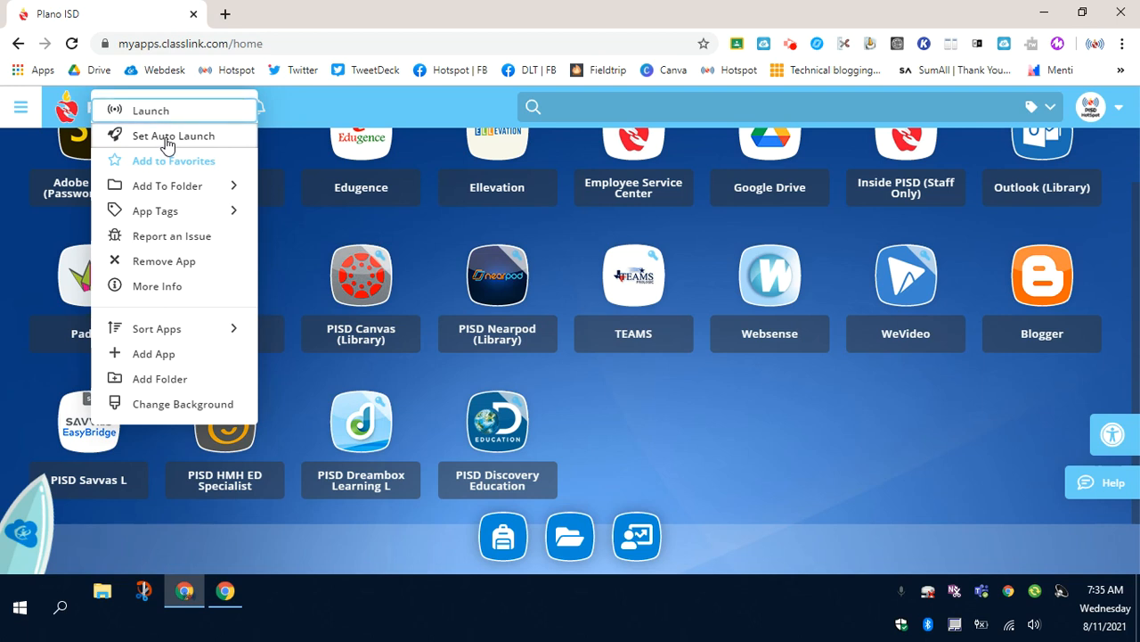
{"action": "left_click", "coordinate": [172, 135]}
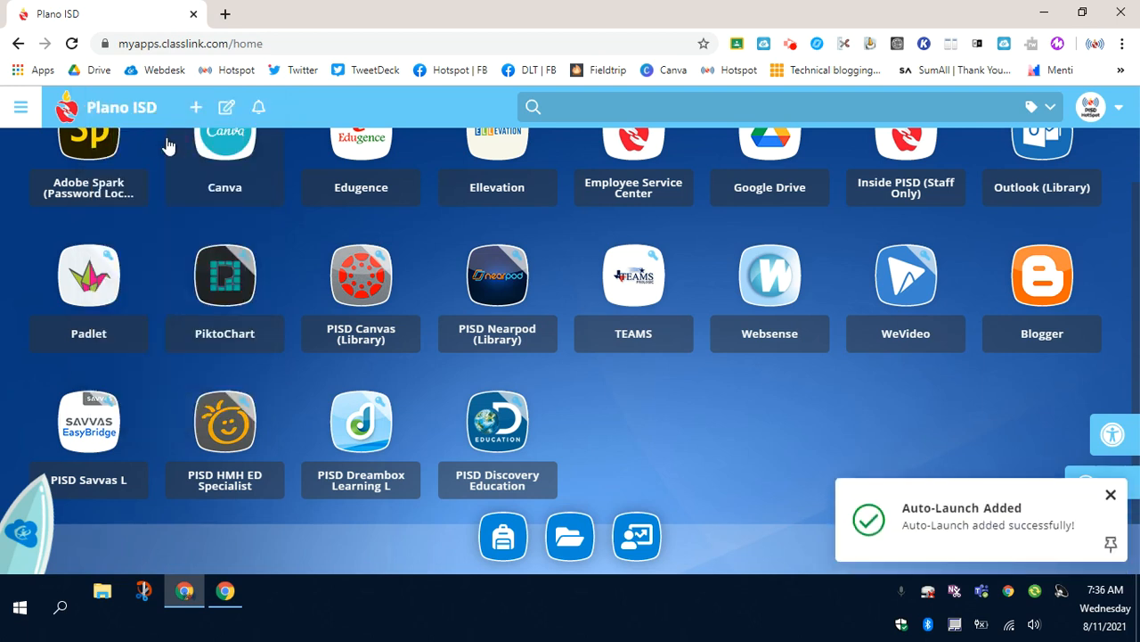
{"action": "mouse_move", "coordinate": [636, 435]}
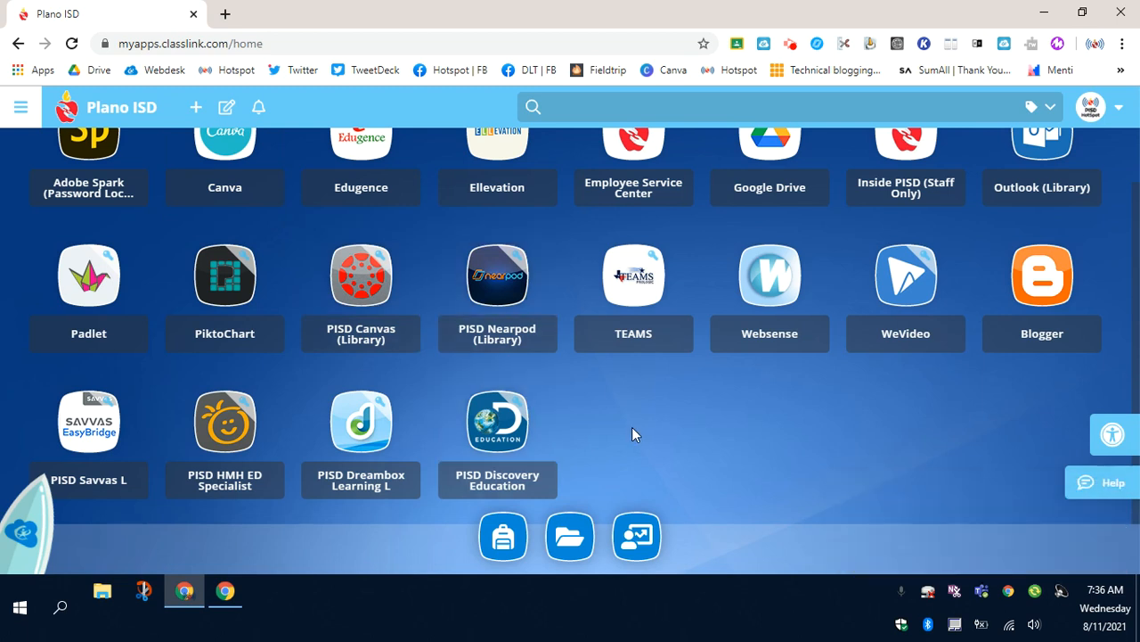
Step: Return to the top of the grid and open the profile avatar's account dropdown
{"action": "scroll", "scroll_direction": "up", "scroll_amount": 3}
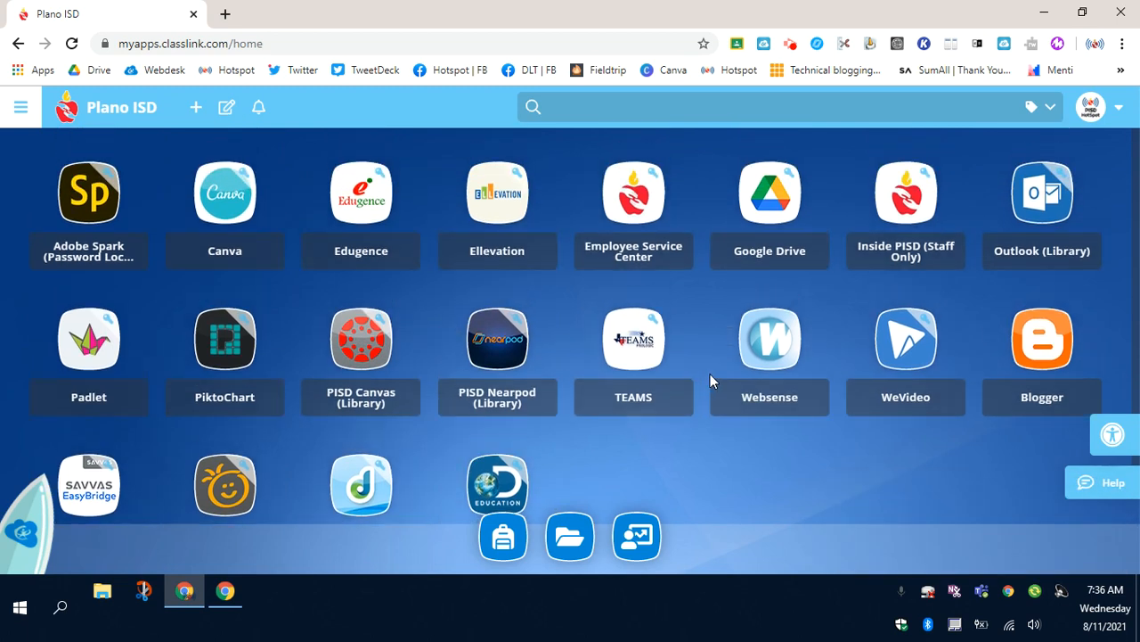
{"action": "mouse_move", "coordinate": [811, 470]}
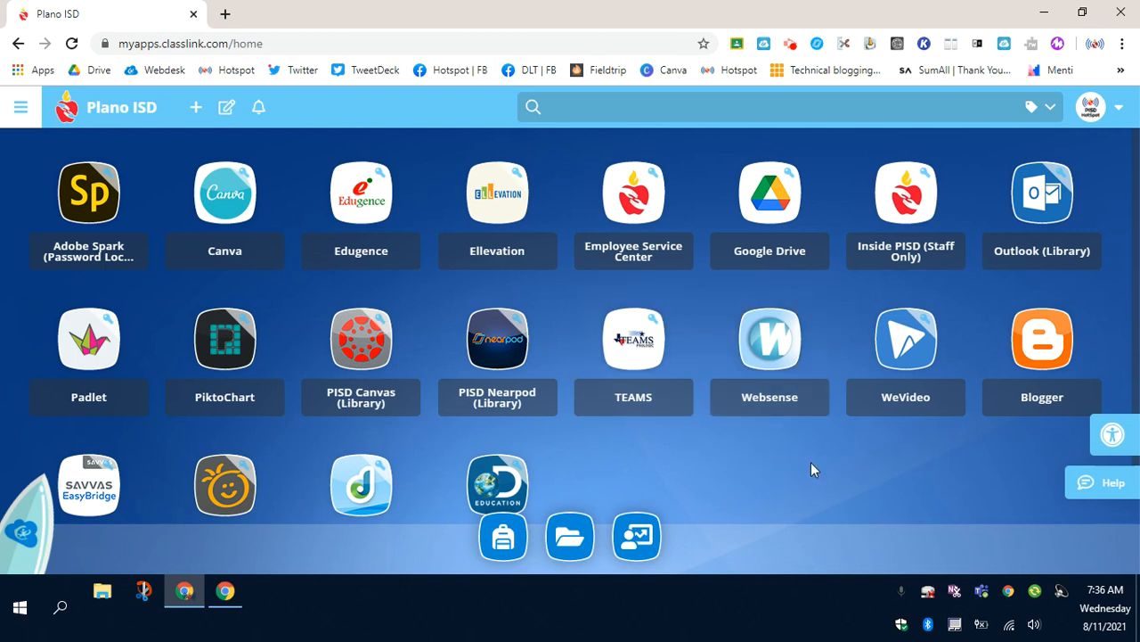
{"action": "mouse_move", "coordinate": [1060, 156]}
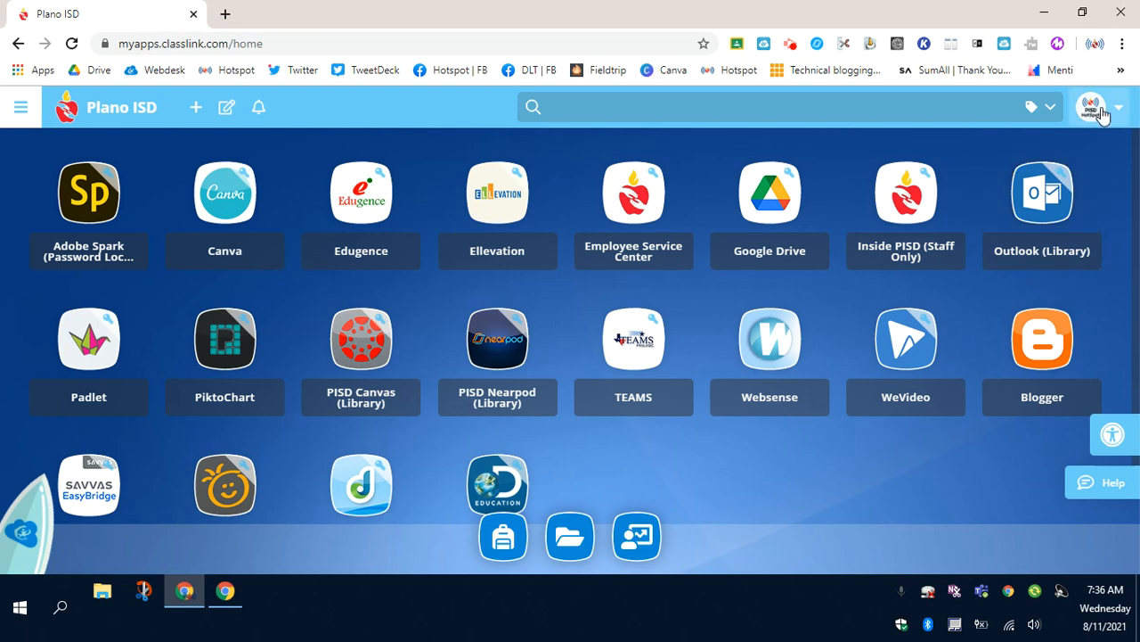
{"action": "mouse_move", "coordinate": [1092, 109]}
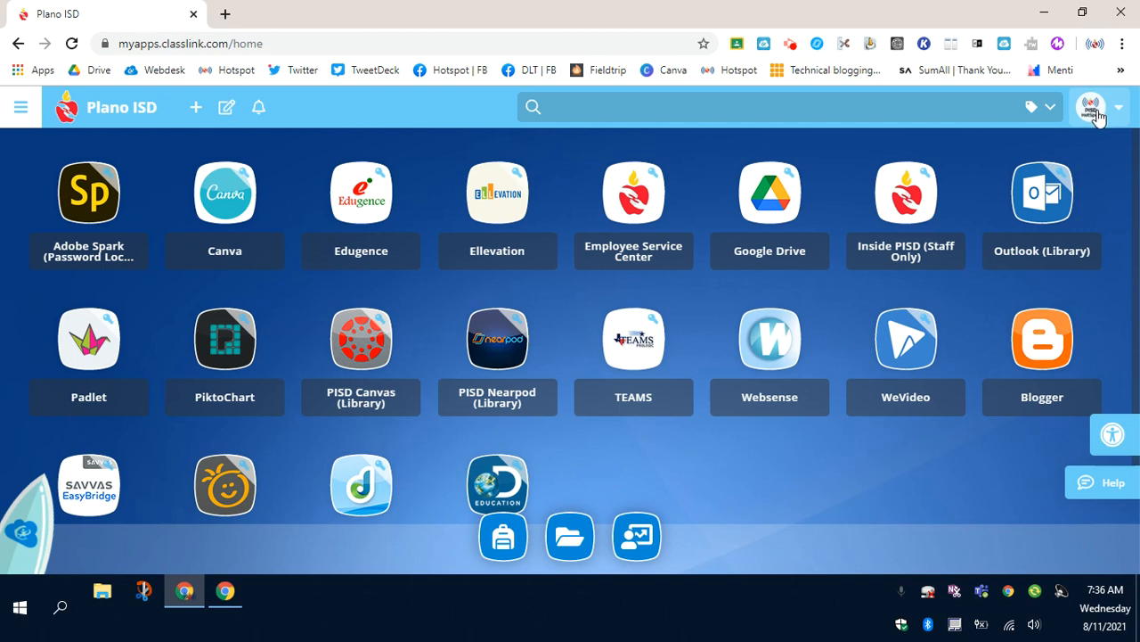
{"action": "mouse_move", "coordinate": [1127, 116]}
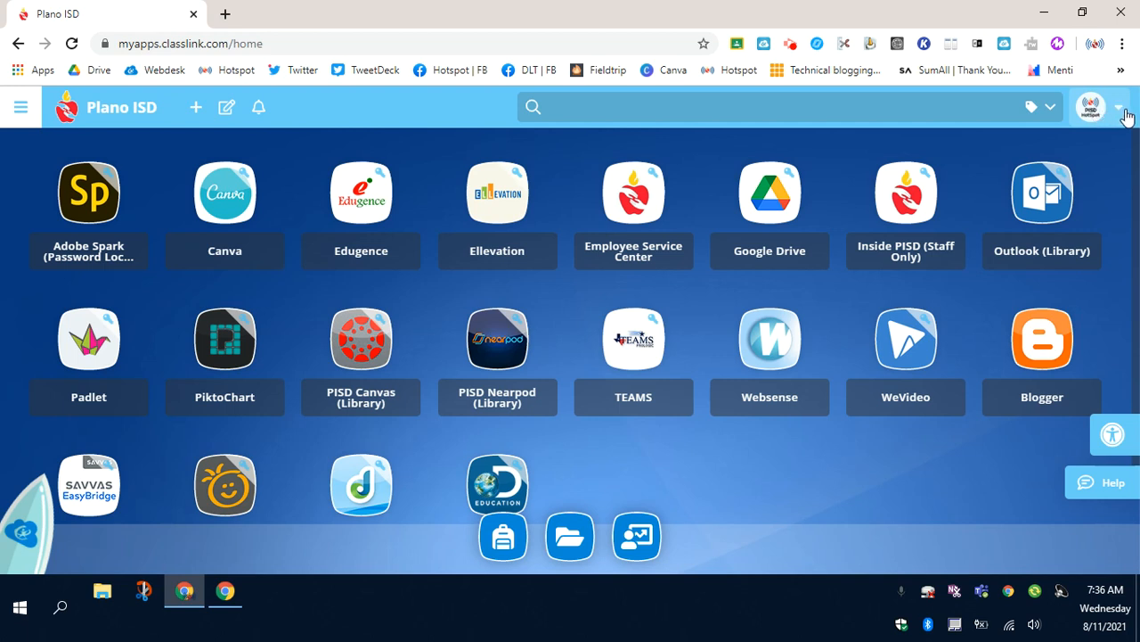
{"action": "left_click", "coordinate": [1090, 107]}
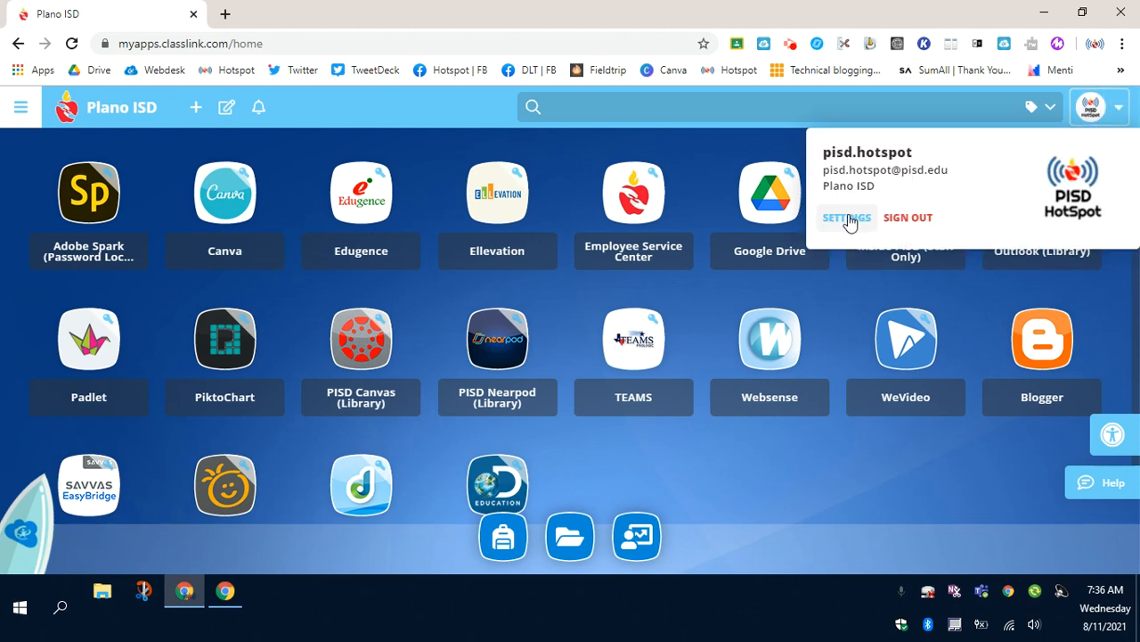
Step: Verify the four PISD apps in Settings' Auto Launch tab, then close My Profile Settings
{"action": "left_click", "coordinate": [846, 218]}
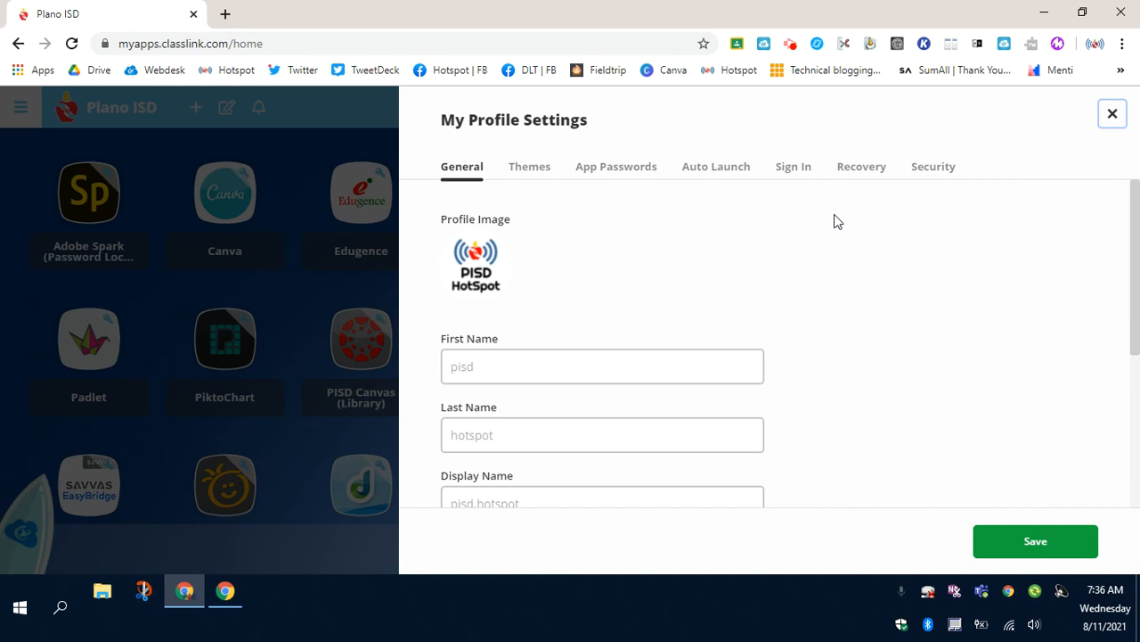
{"action": "left_click", "coordinate": [716, 167]}
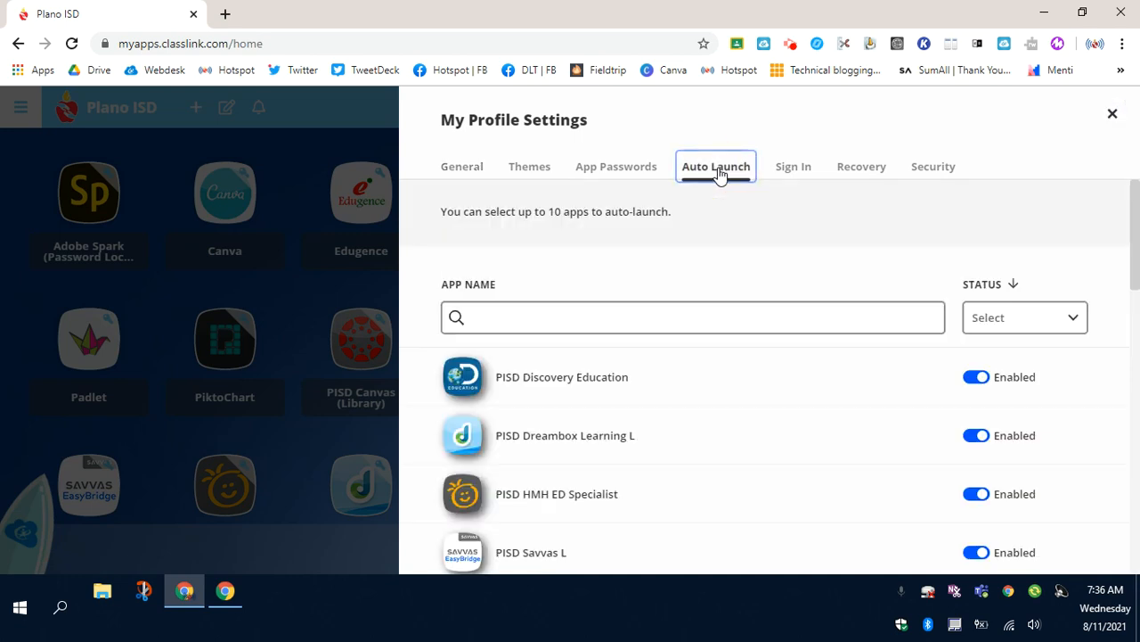
{"action": "scroll", "scroll_direction": "up", "scroll_amount": 3}
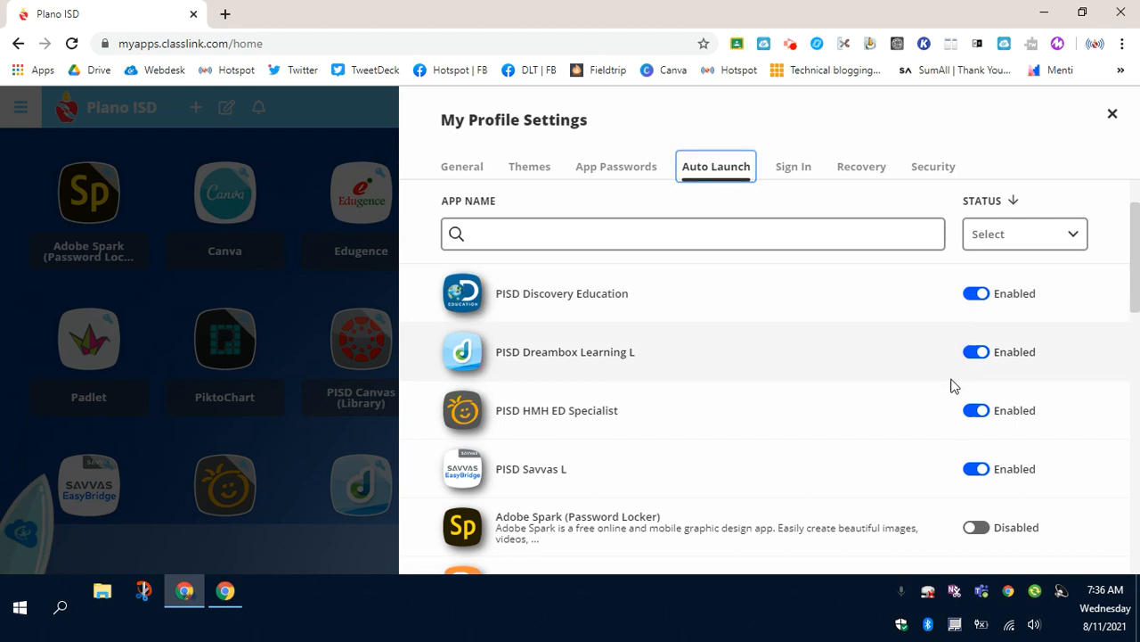
{"action": "mouse_move", "coordinate": [667, 324]}
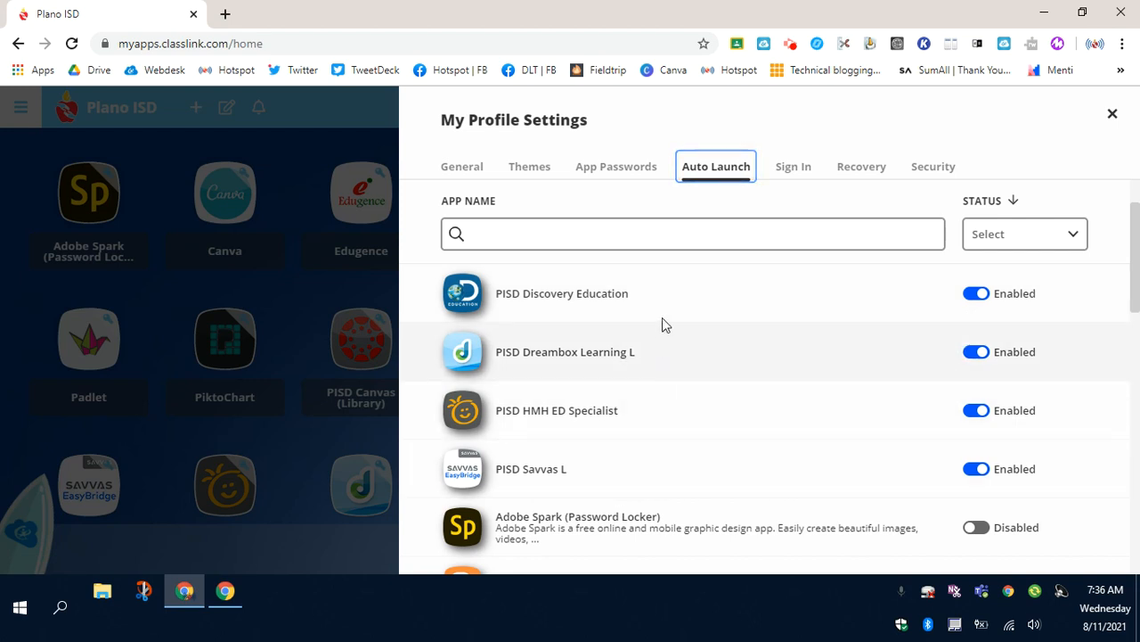
{"action": "mouse_move", "coordinate": [853, 308]}
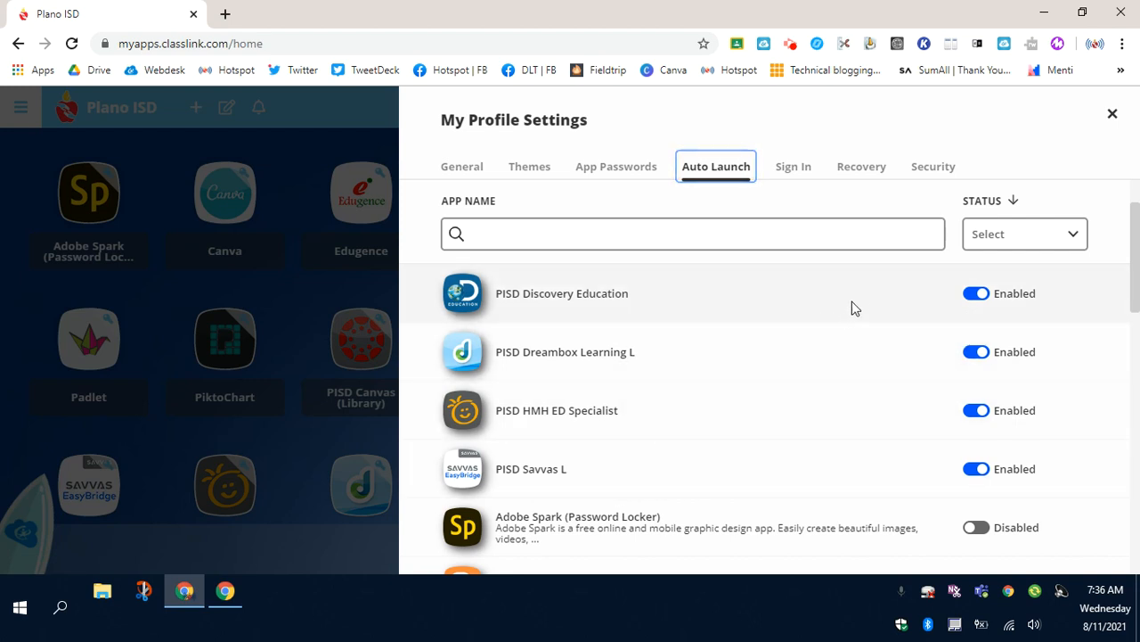
{"action": "mouse_move", "coordinate": [918, 474]}
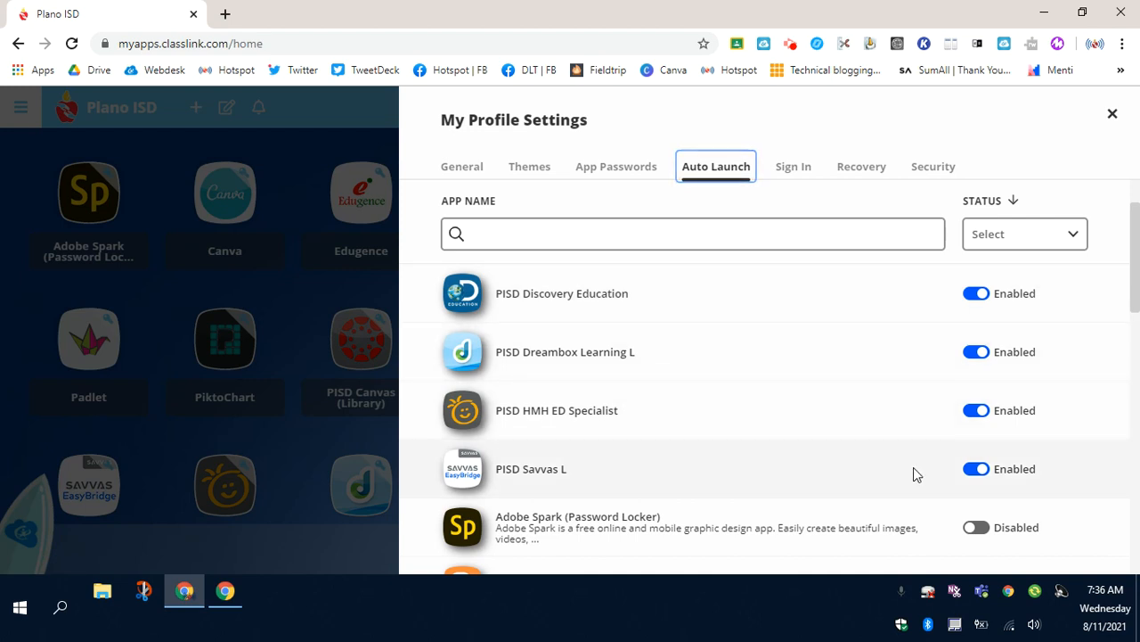
{"action": "mouse_move", "coordinate": [881, 421]}
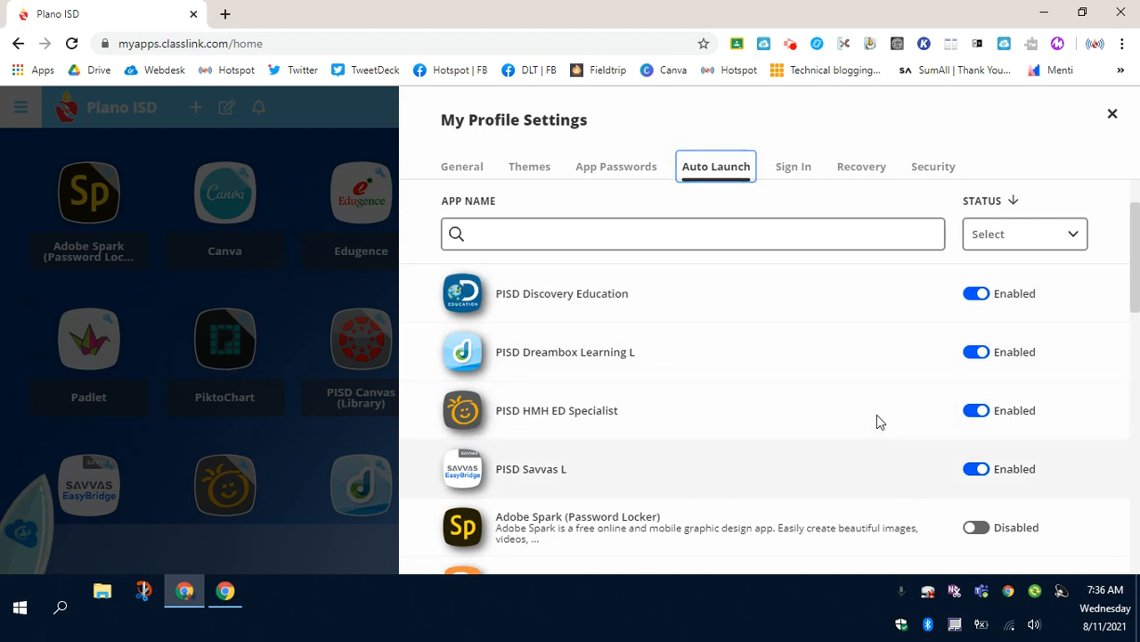
{"action": "left_click", "coordinate": [1112, 113]}
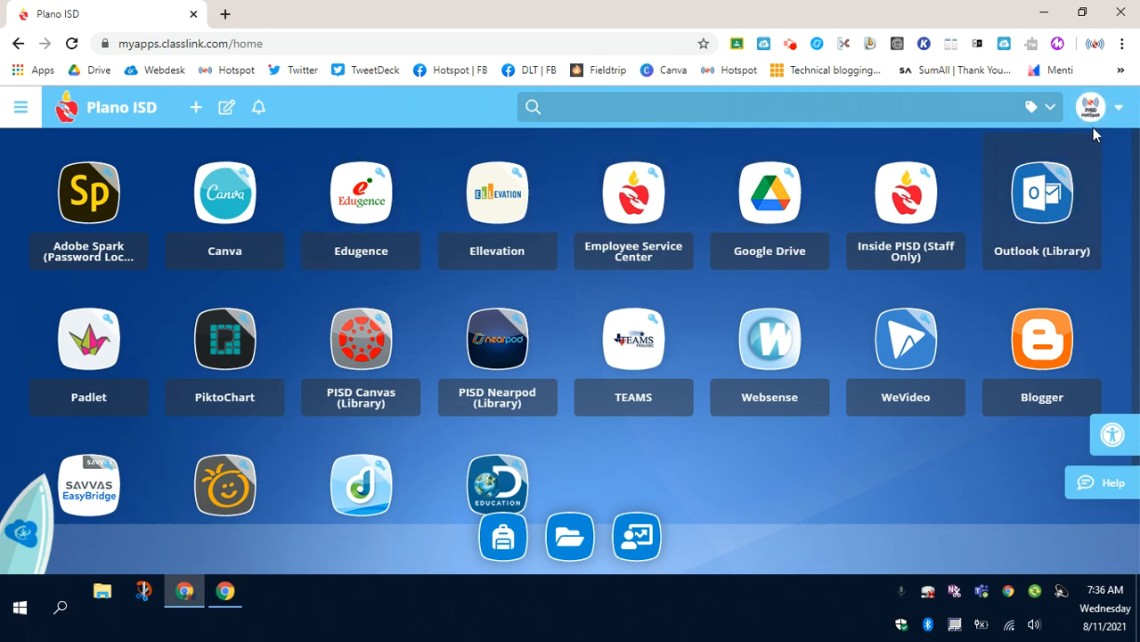
Step: Sign out of LaunchPad from the account menu and sign back in with Google
{"action": "left_click", "coordinate": [1091, 106]}
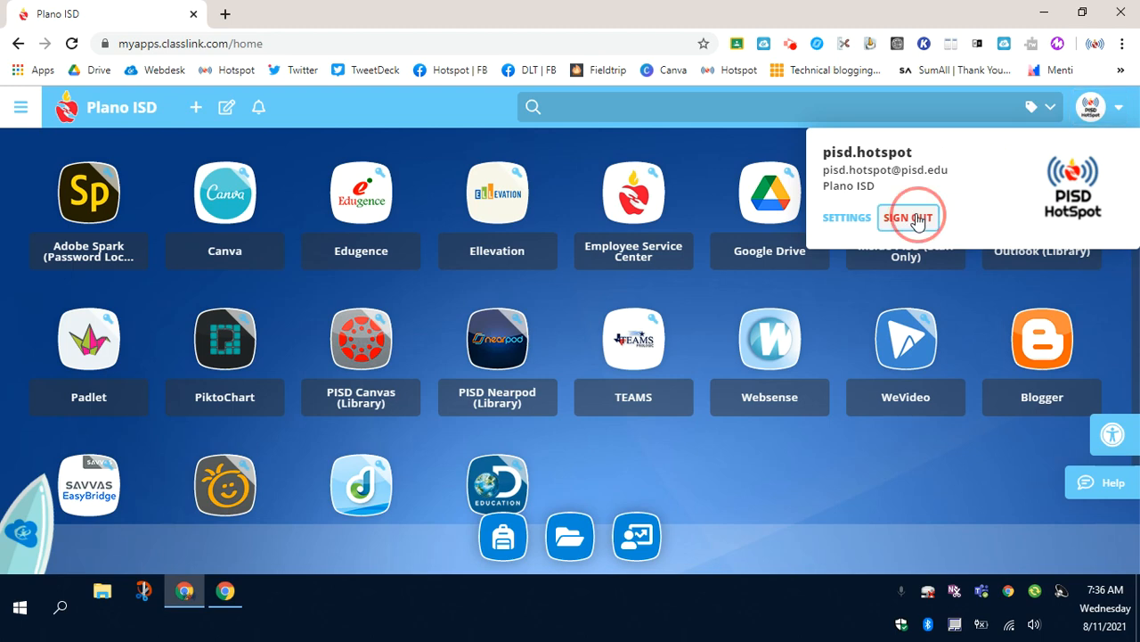
{"action": "left_click", "coordinate": [908, 218]}
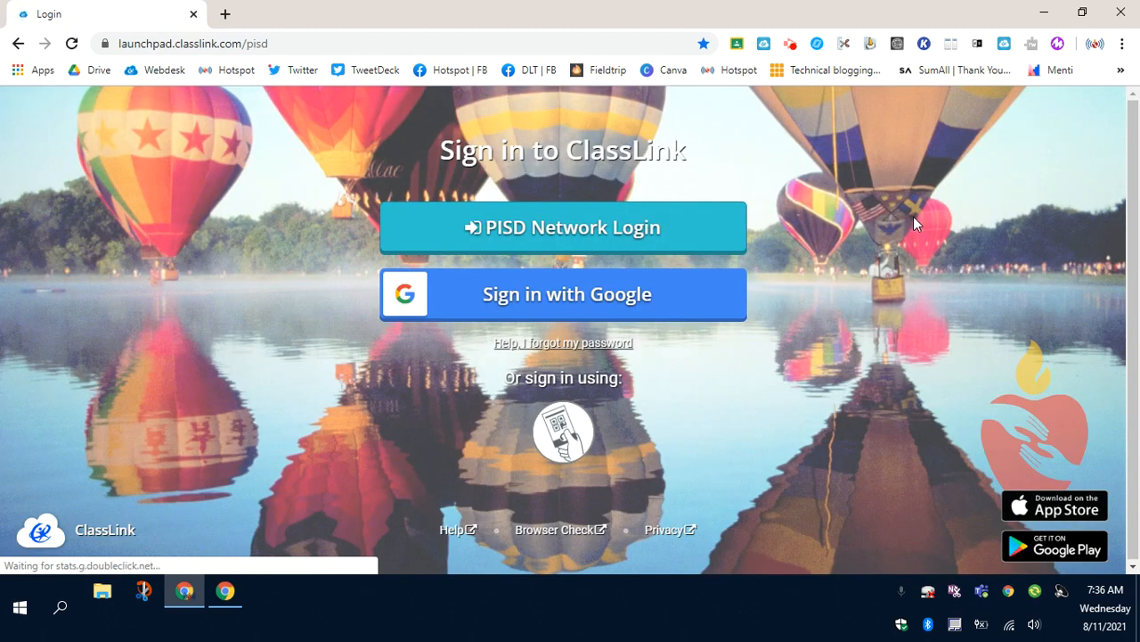
{"action": "mouse_move", "coordinate": [462, 305]}
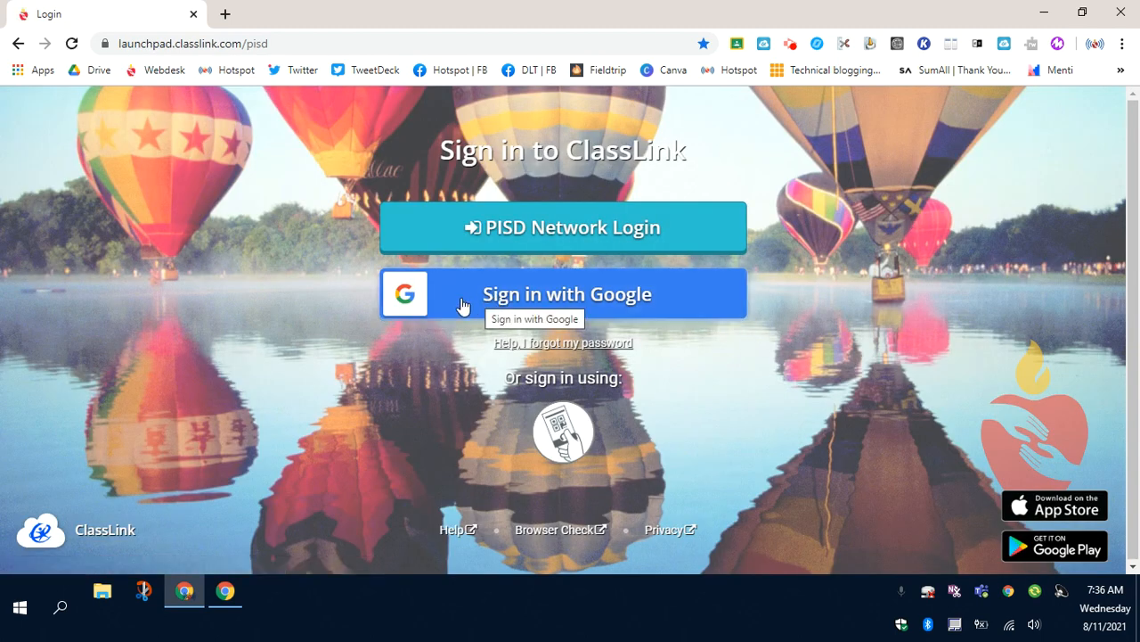
{"action": "mouse_move", "coordinate": [551, 301]}
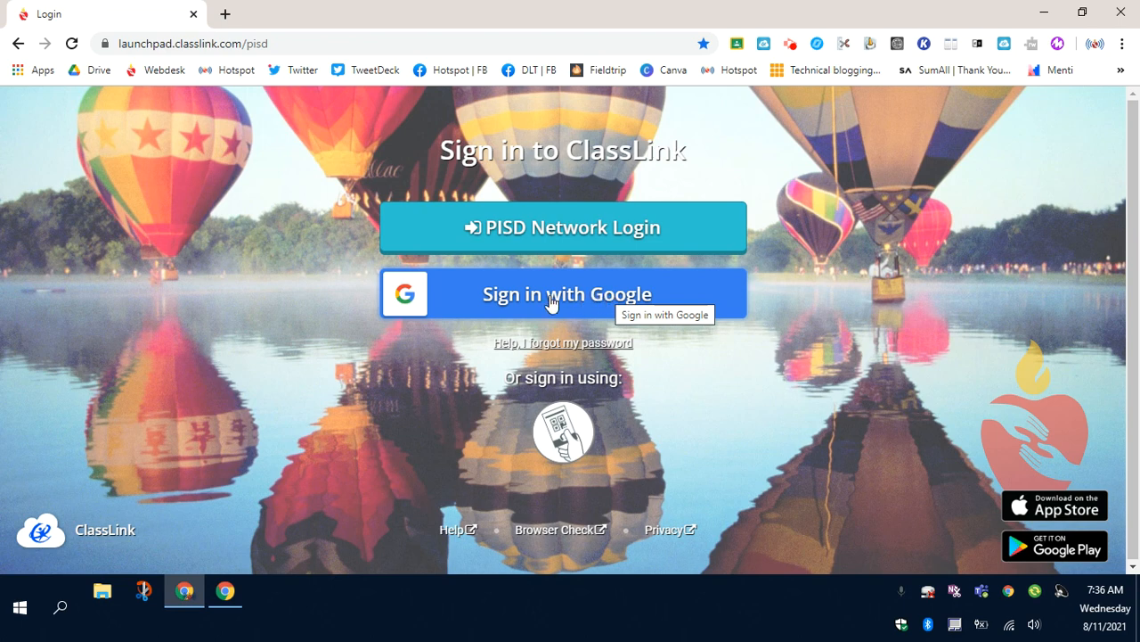
{"action": "left_click", "coordinate": [563, 295]}
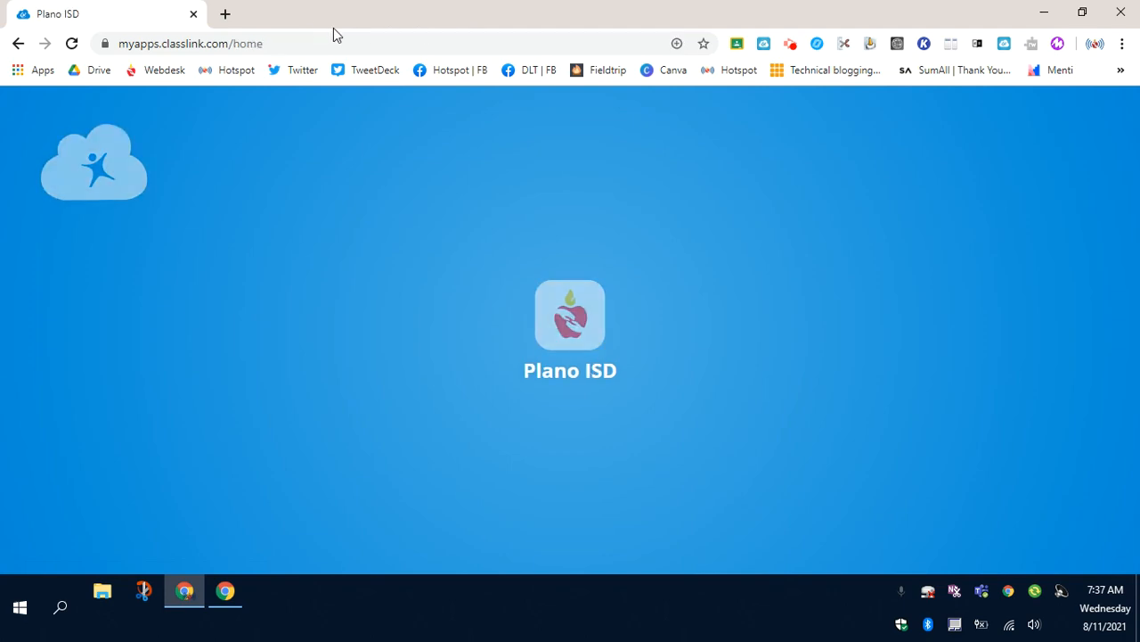
Step: Let LaunchPad load so Savvas, HMH Ed, DreamBox and Discovery Education open in tabs
{"action": "left_click", "coordinate": [569, 315]}
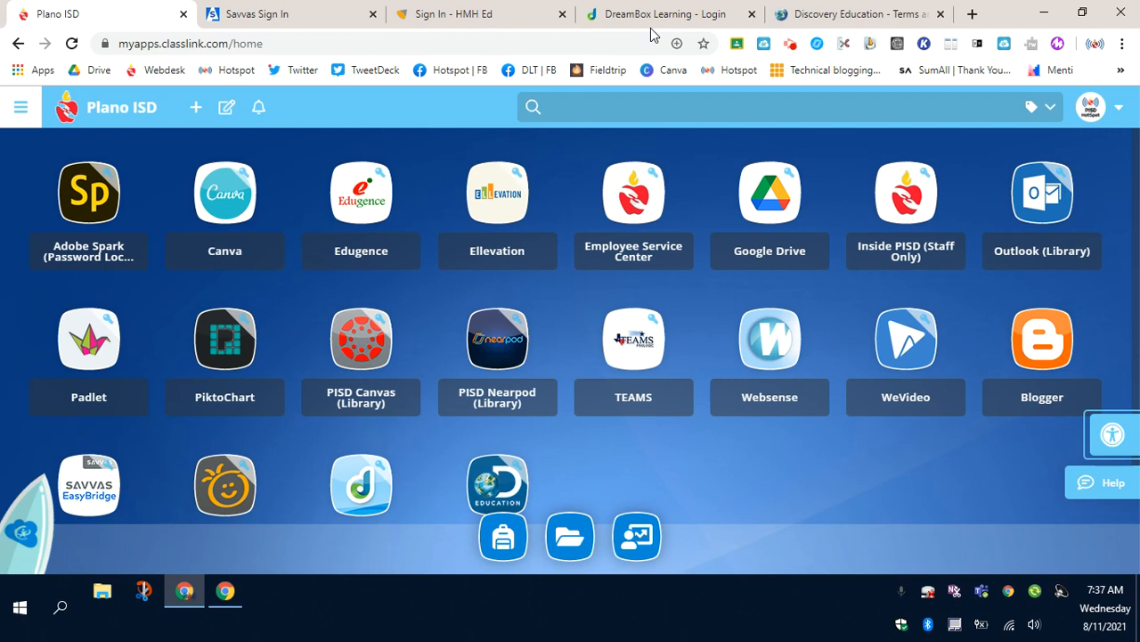
{"action": "mouse_move", "coordinate": [851, 13]}
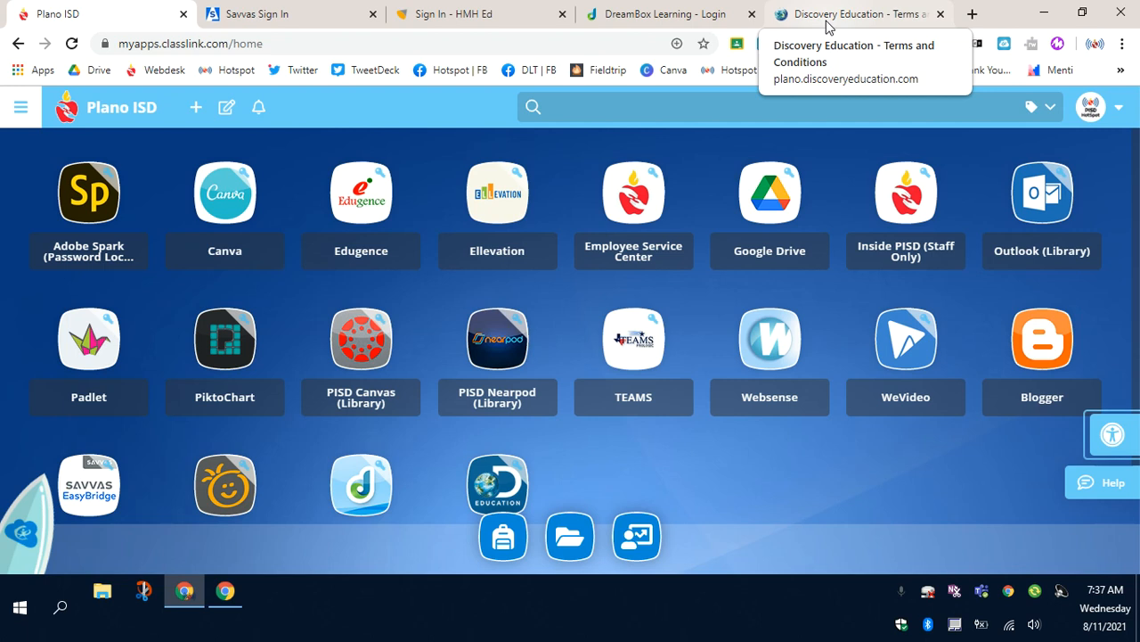
{"action": "mouse_move", "coordinate": [838, 130]}
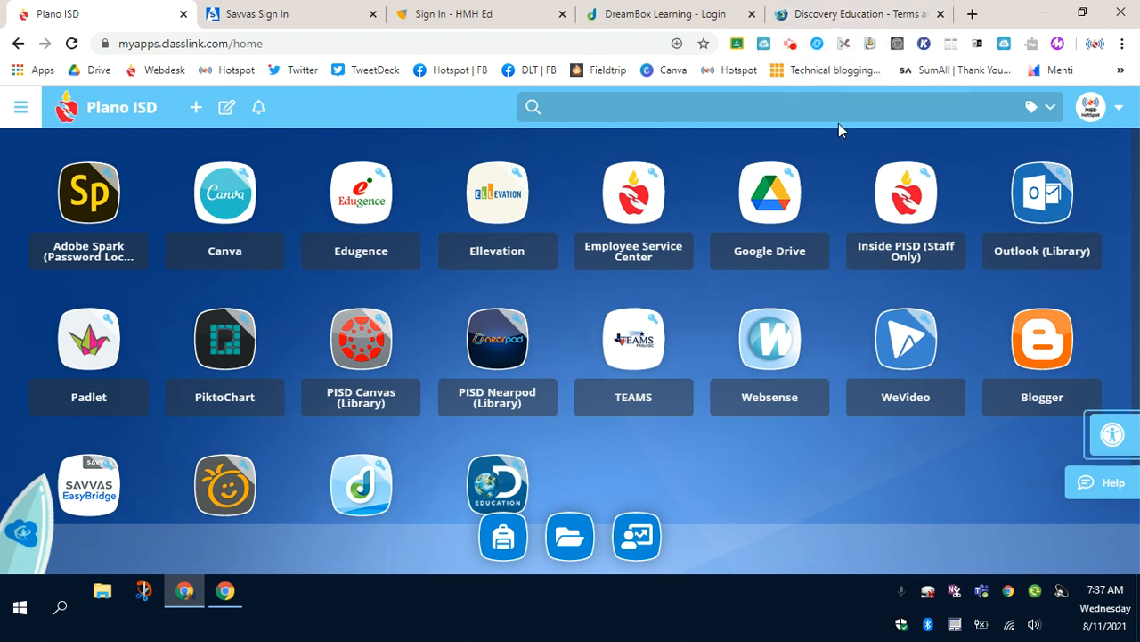